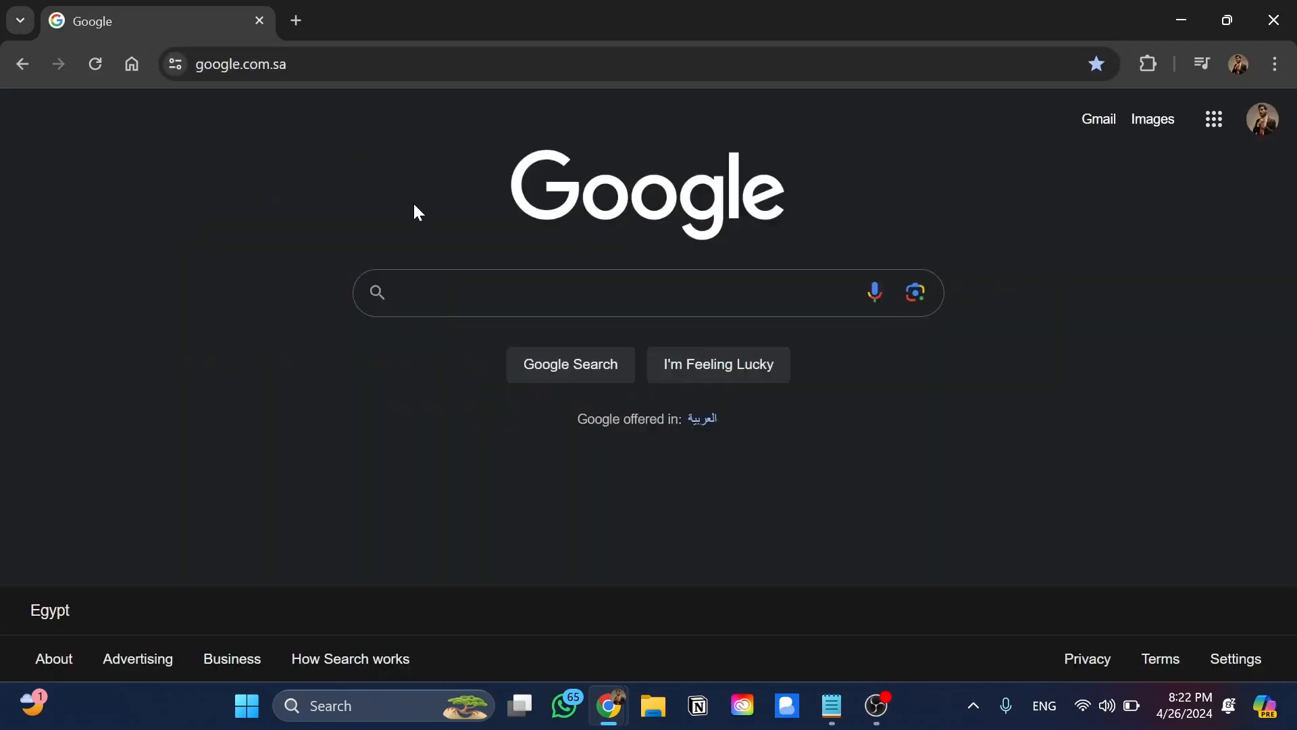
Search Google for 'shopify' and reach the store's Shopify admin home.
type("shopify")
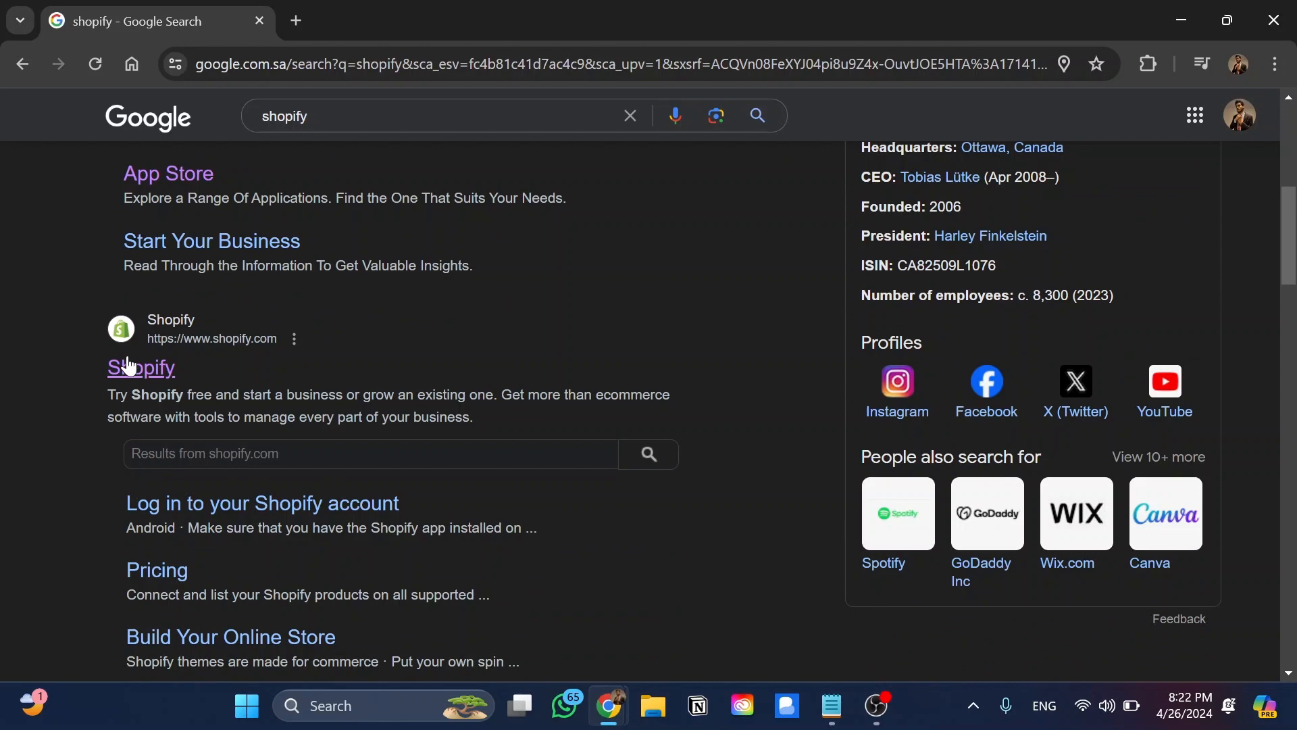
left_click(140, 367)
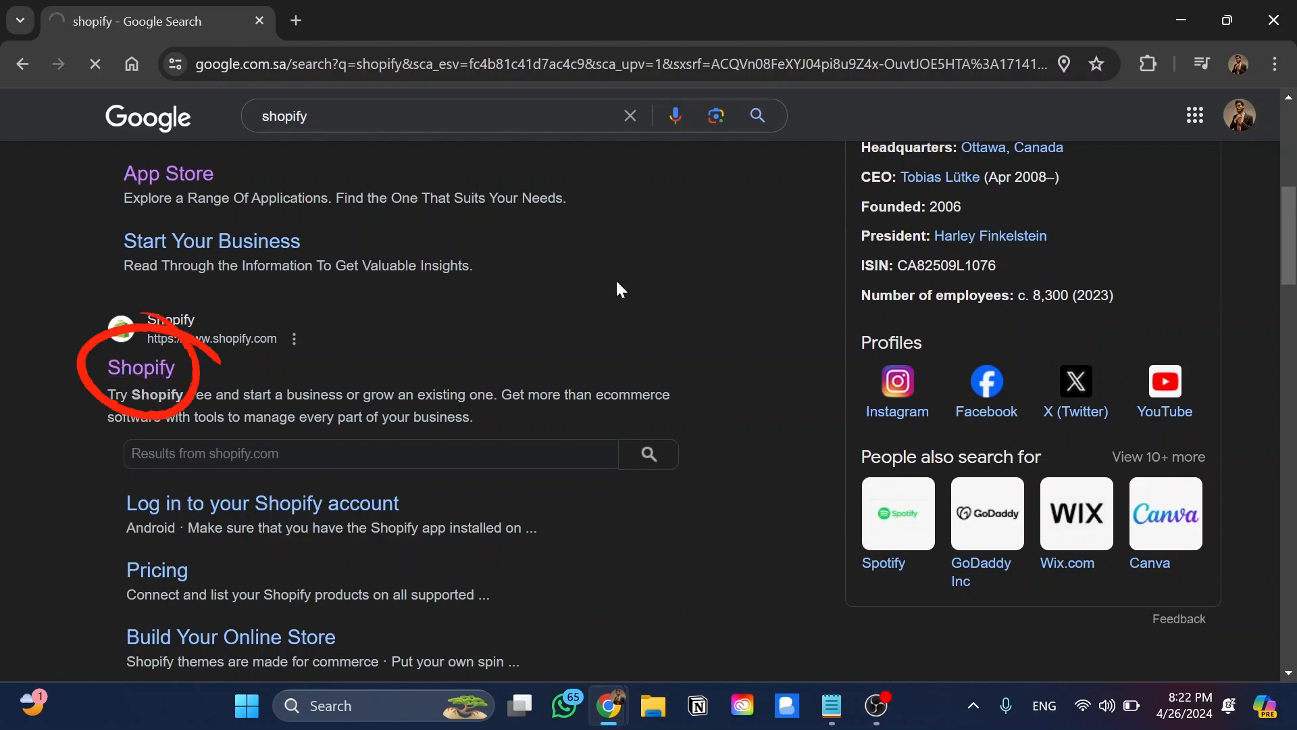
left_click(141, 367)
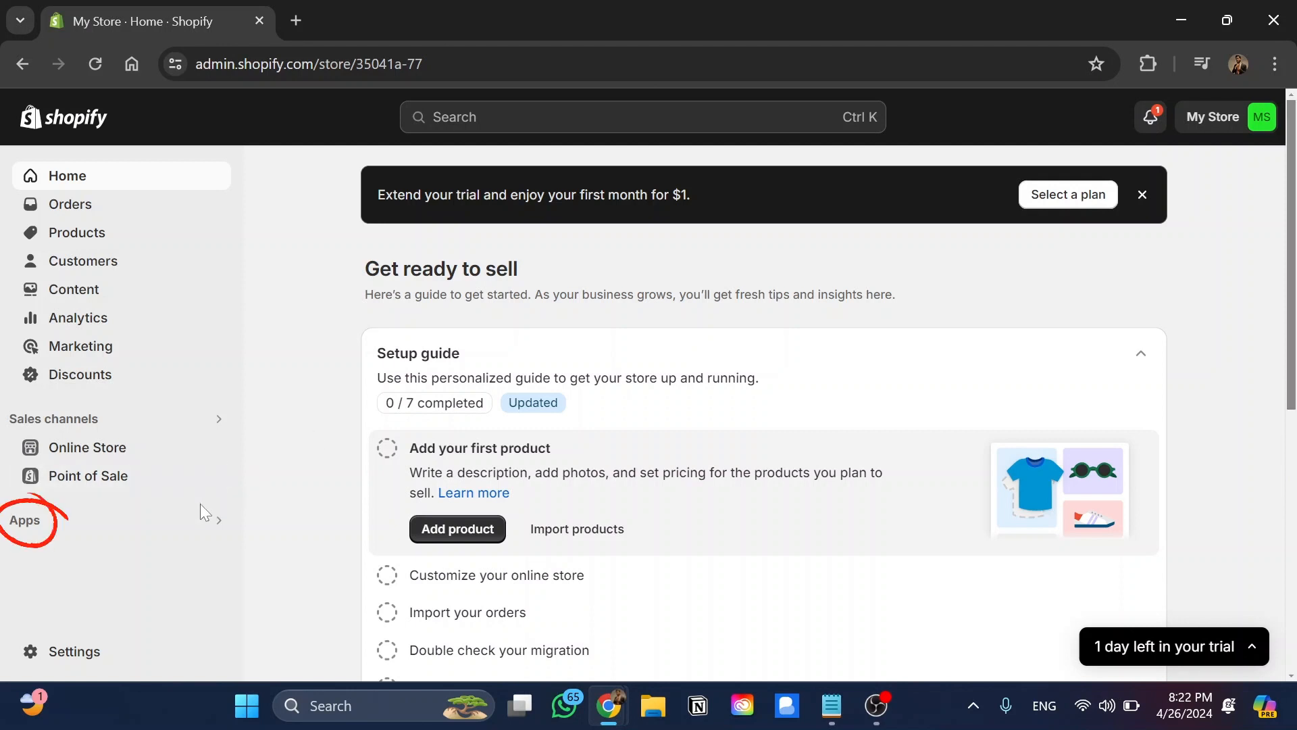
Search apps for 'Currency' and open the BUCKS Currency Converter PRO++ listing.
left_click(25, 520)
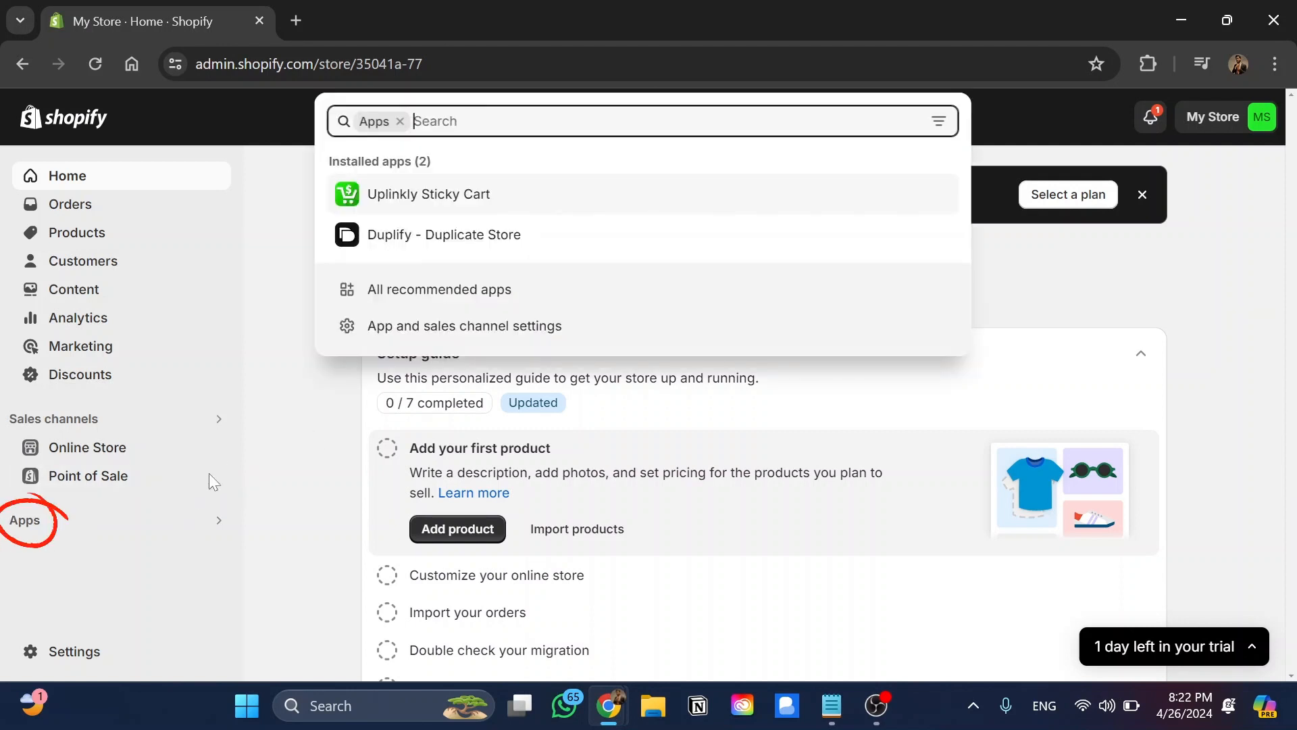
type("Currency")
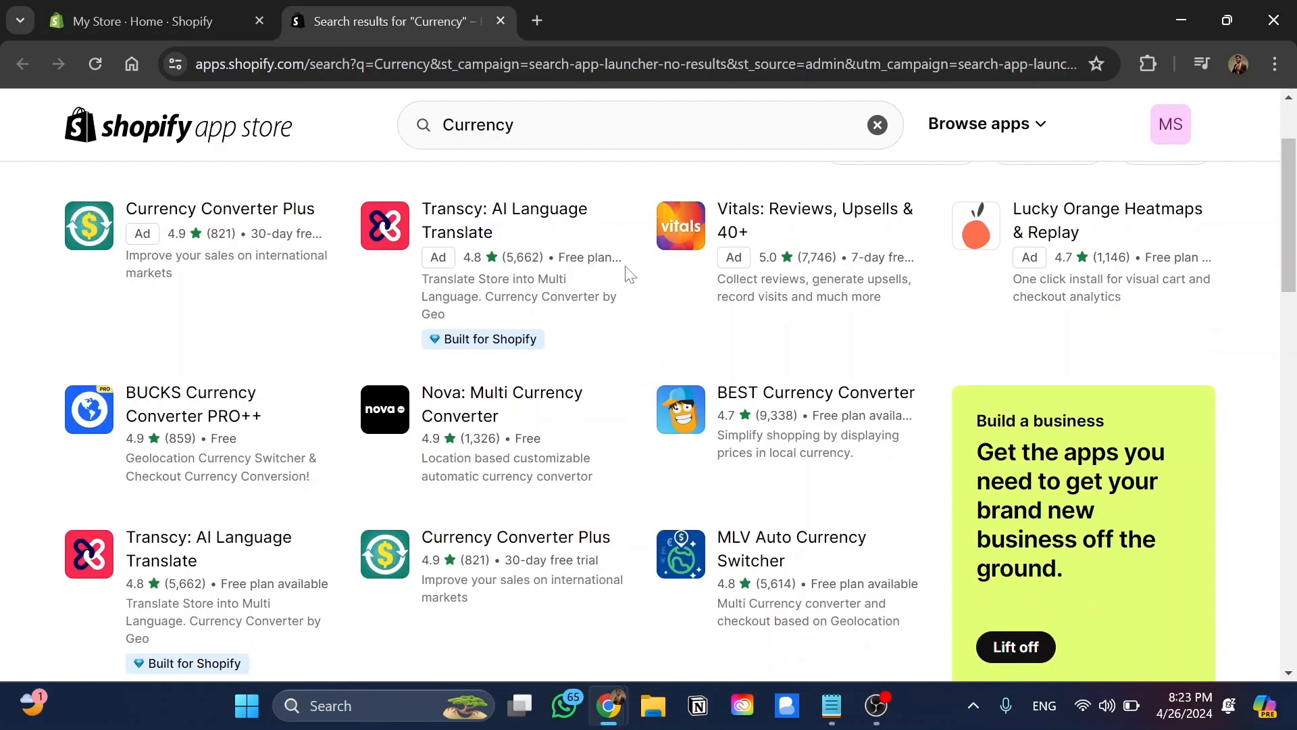
scroll("down", 3)
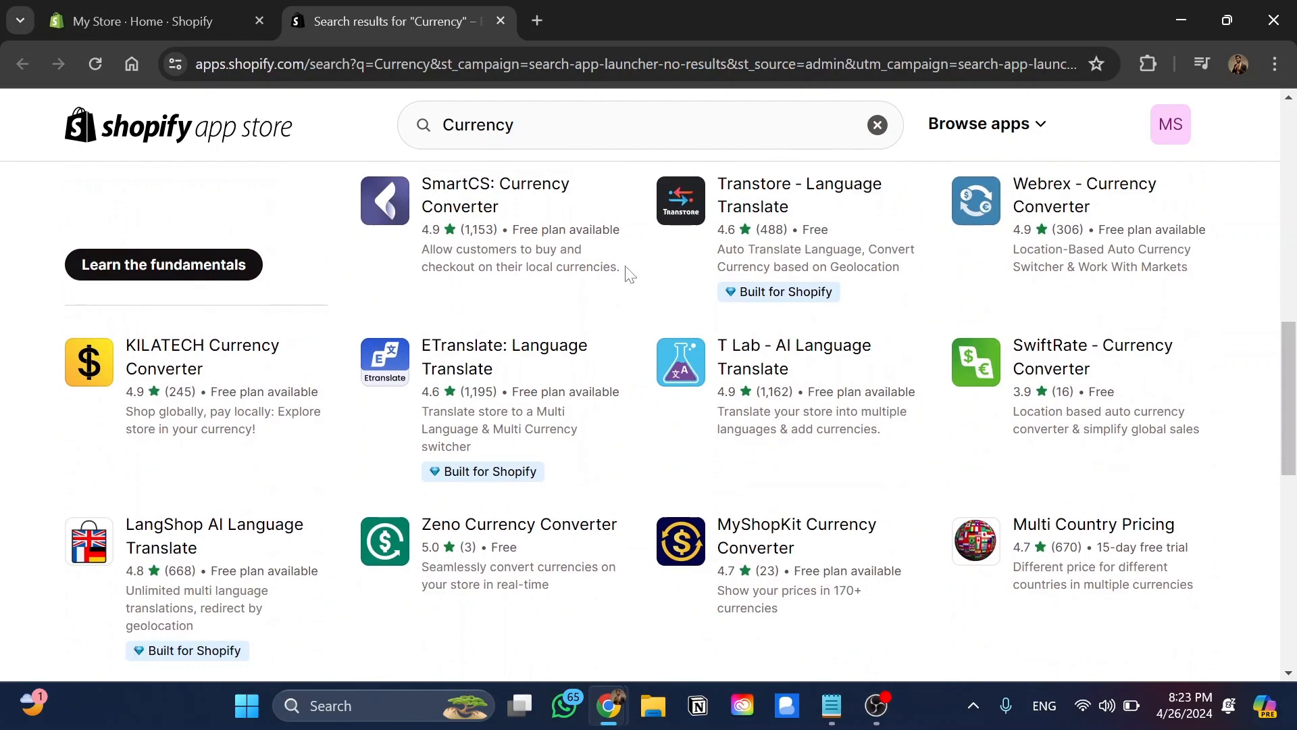
scroll("down", 3)
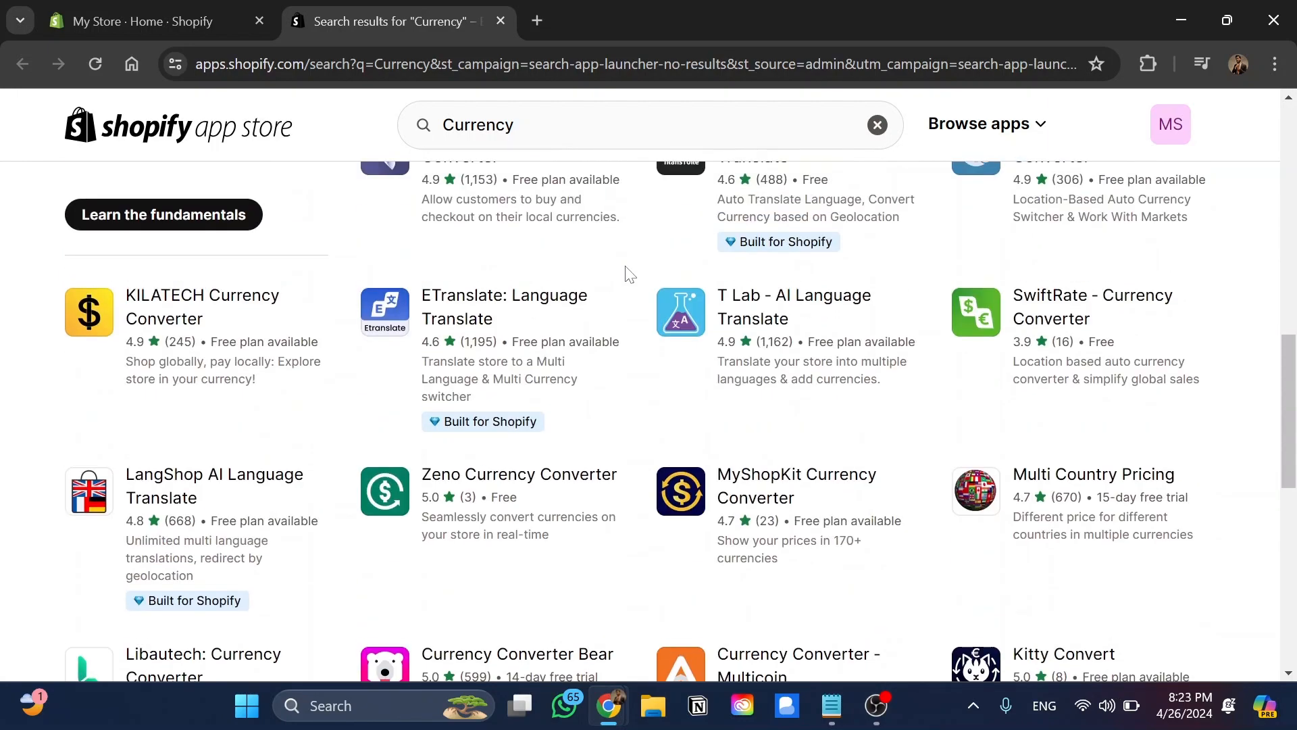
scroll("up", 3)
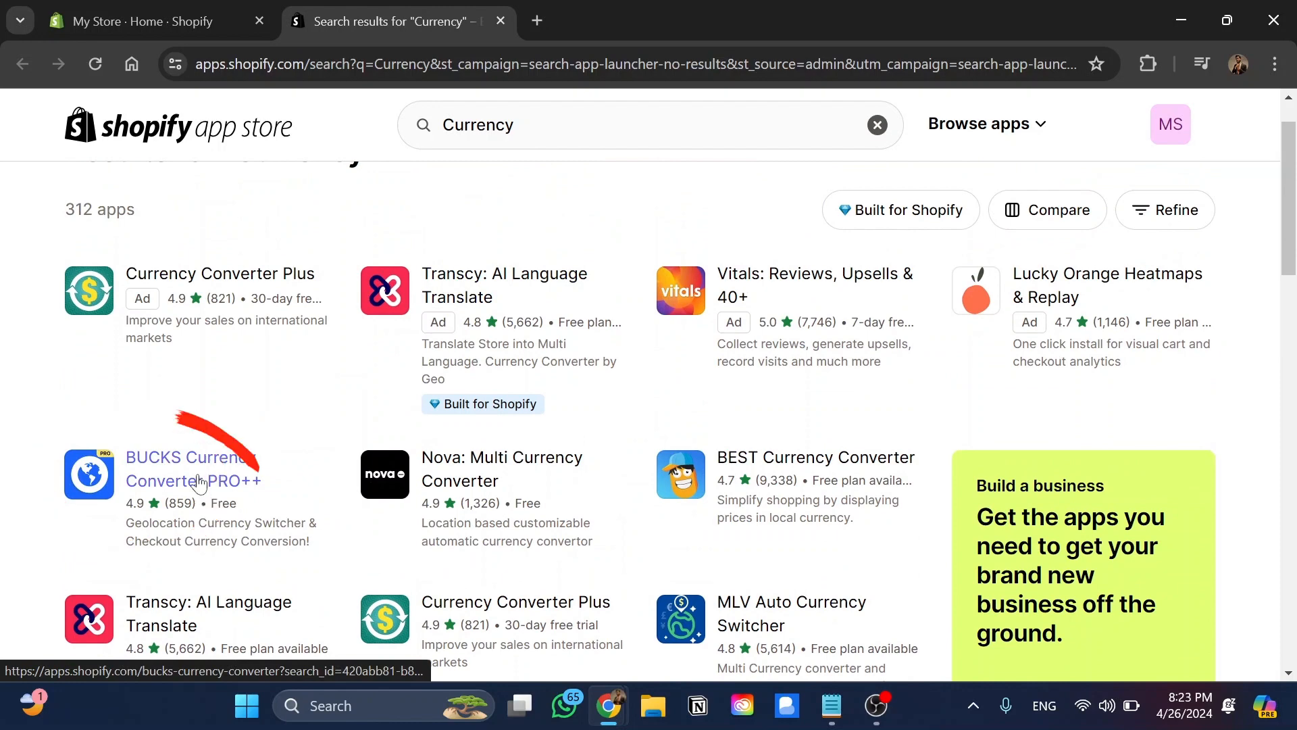
left_click(192, 469)
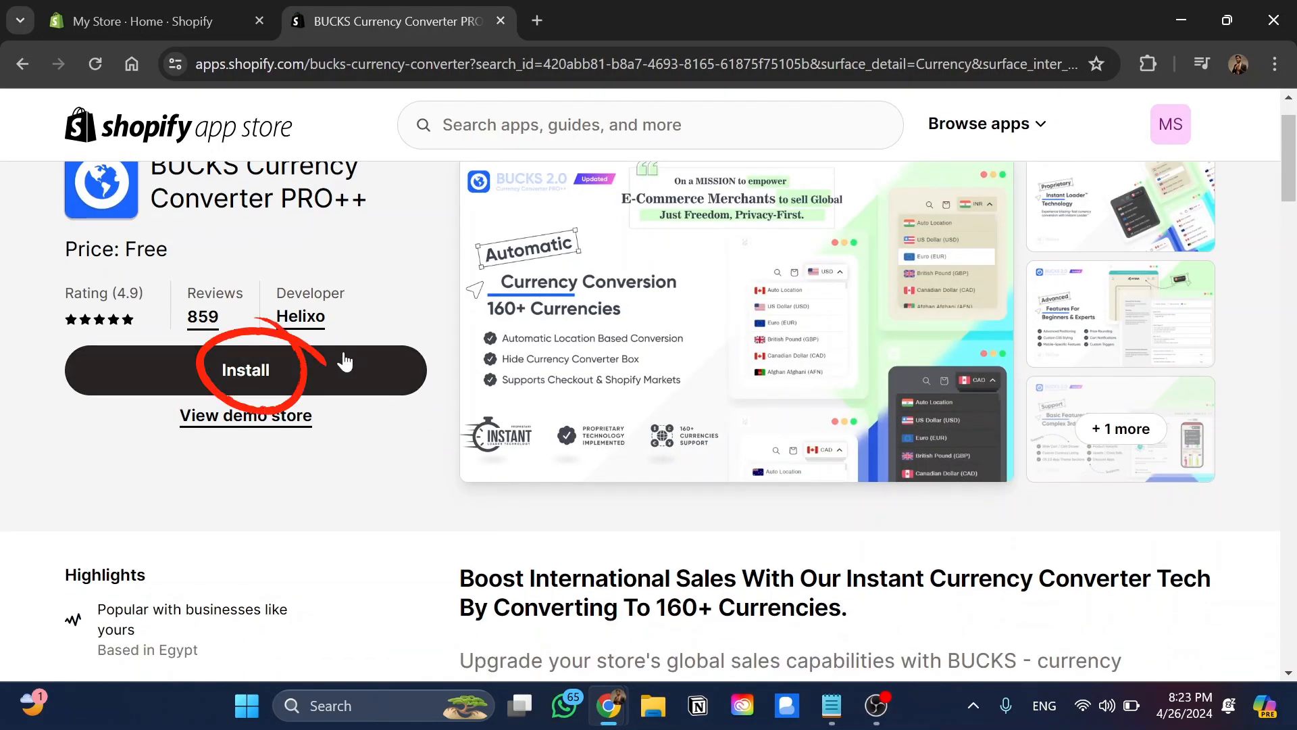
Install BUCKS Currency Converter, turn its app status on, and open its Settings.
left_click(246, 371)
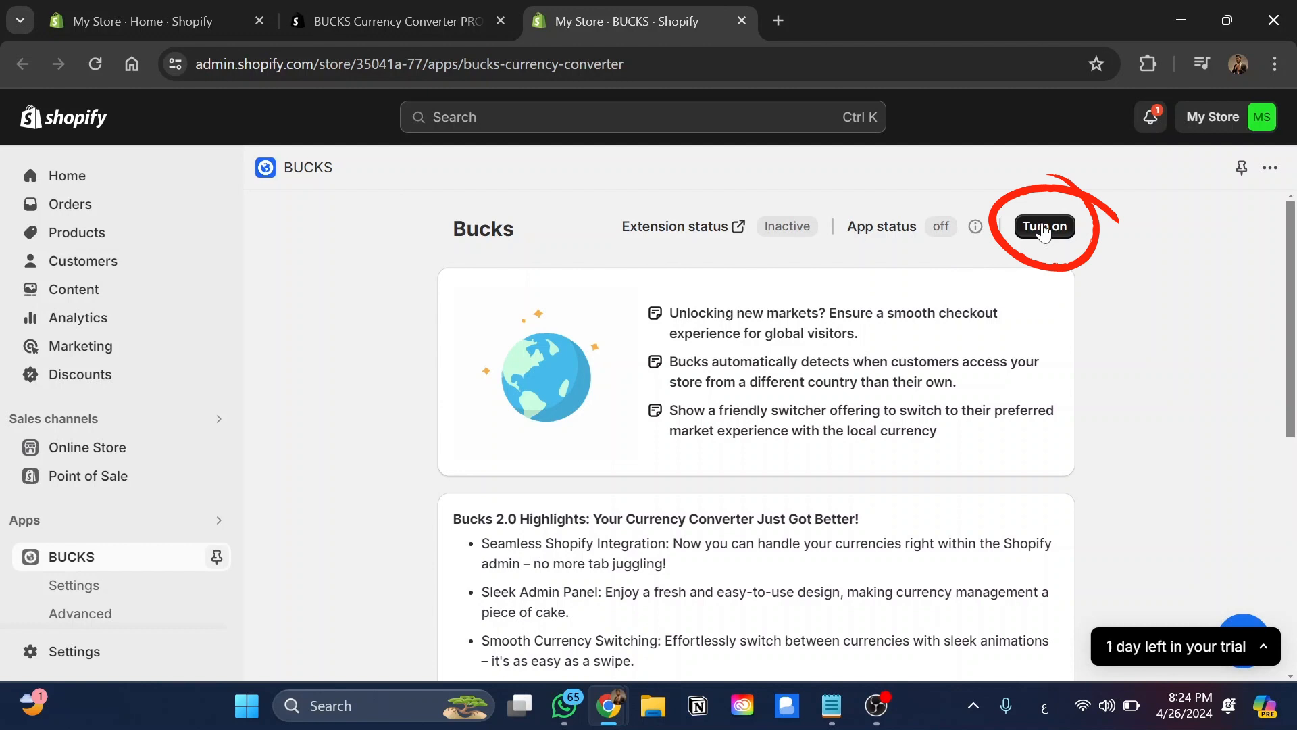
left_click(1044, 226)
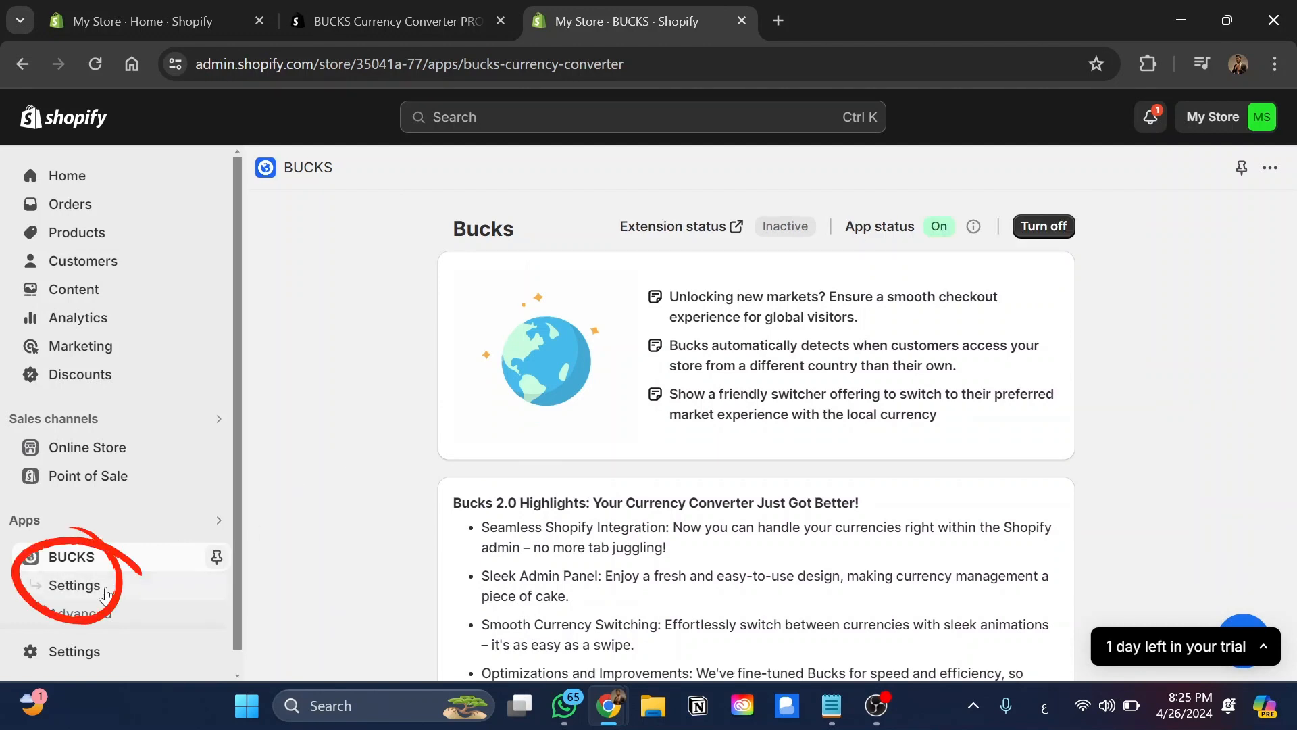
left_click(75, 585)
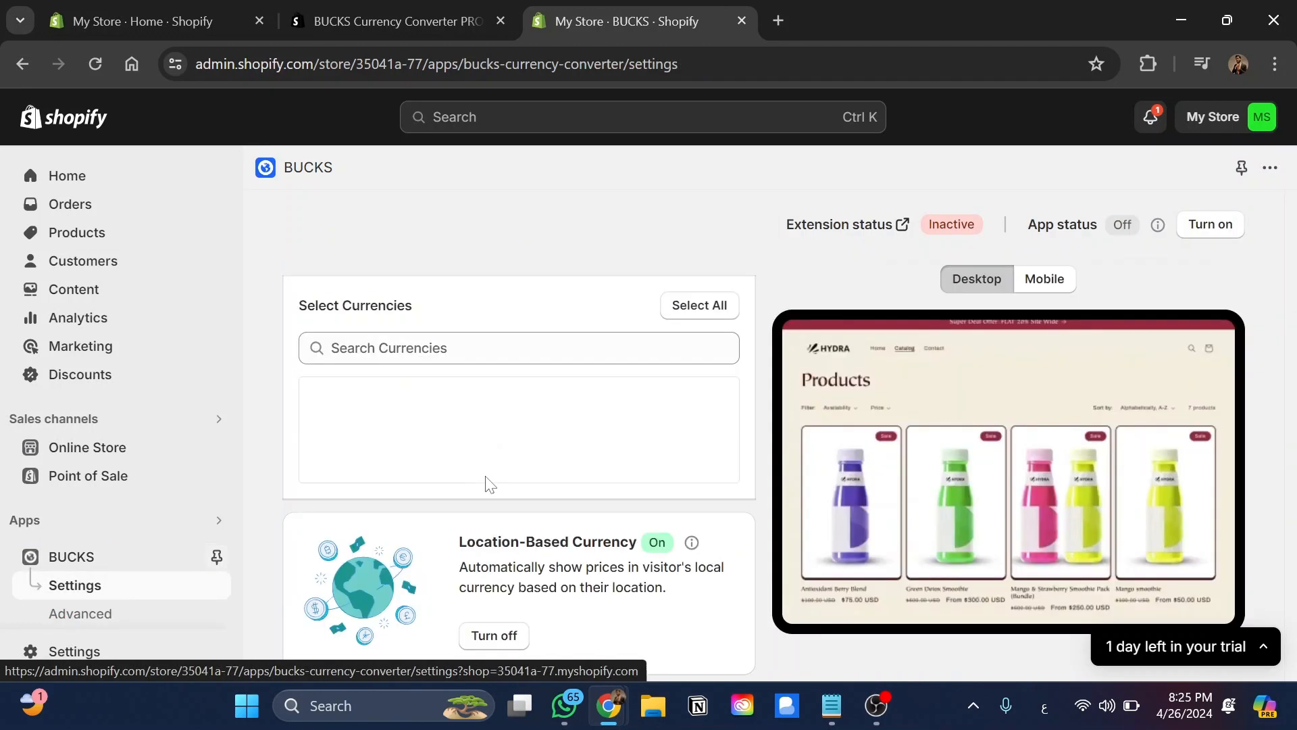
Read the Step 1 money format setup instructions, then return to the admin home.
left_click(1210, 224)
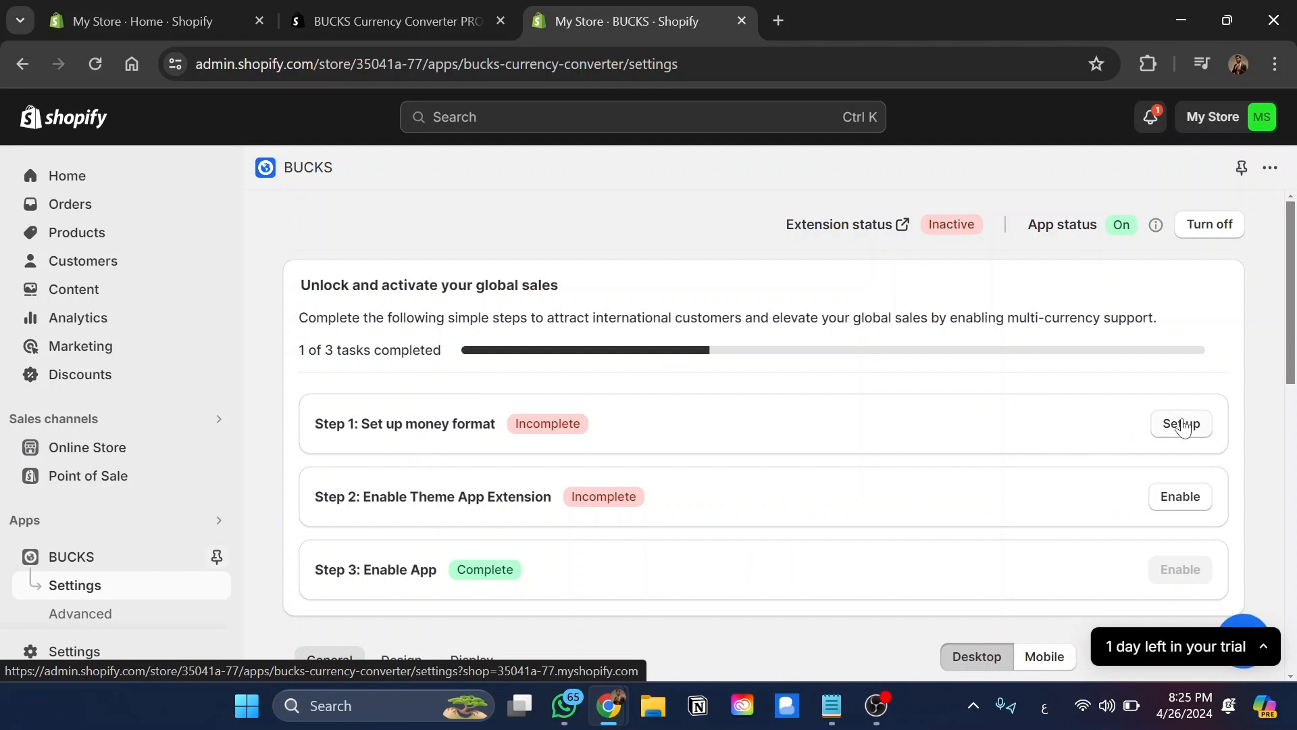
left_click(1181, 424)
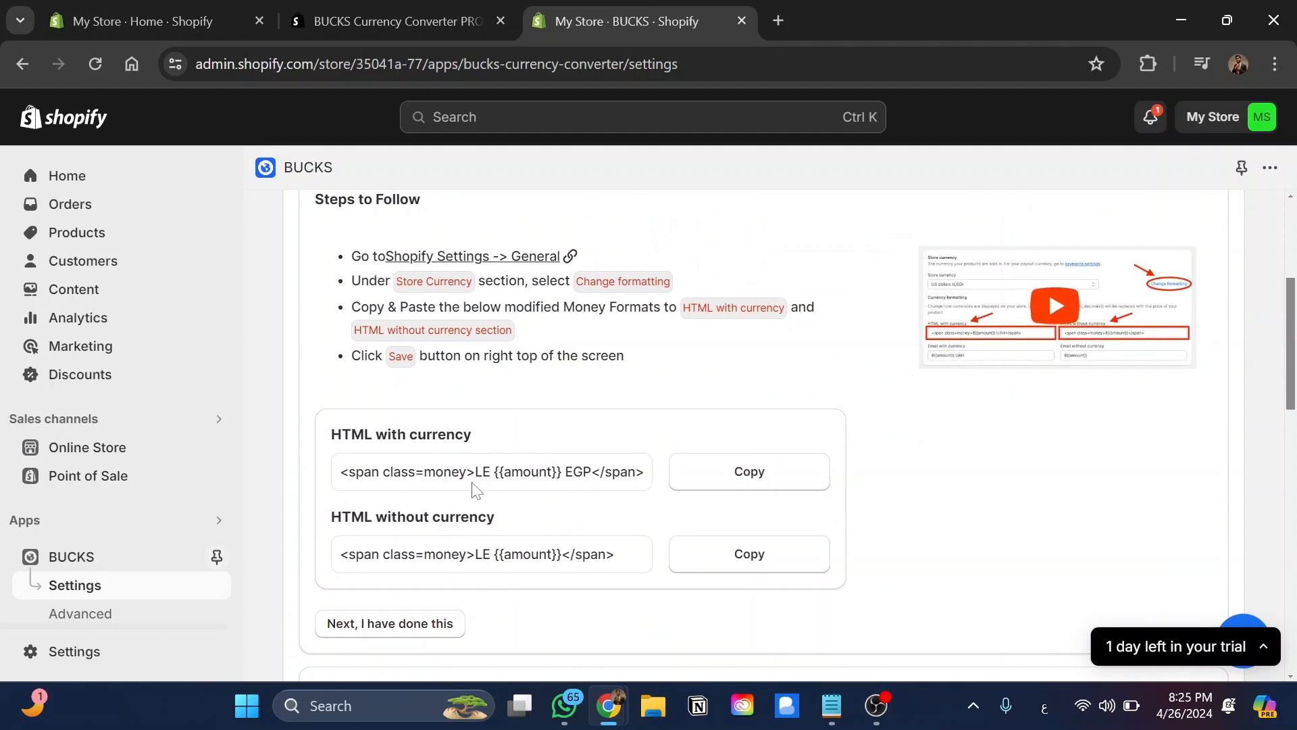
scroll("down", 3)
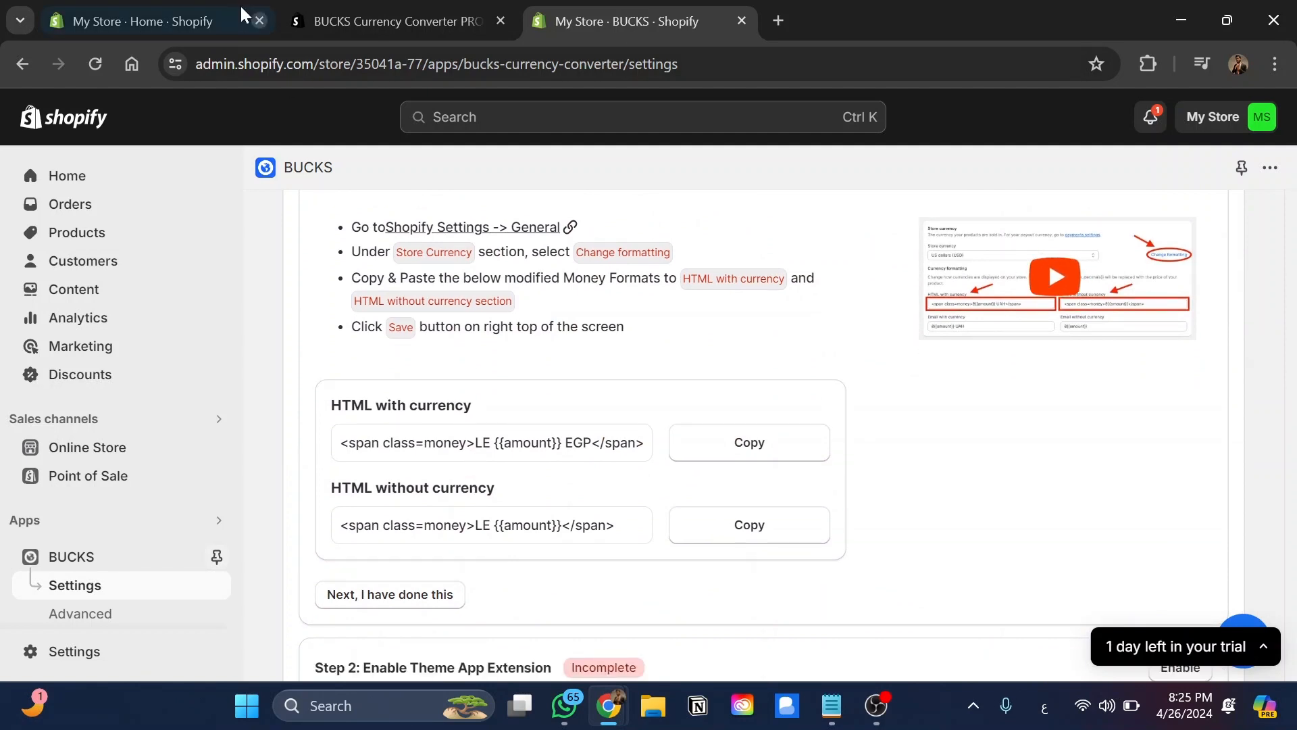
left_click(142, 21)
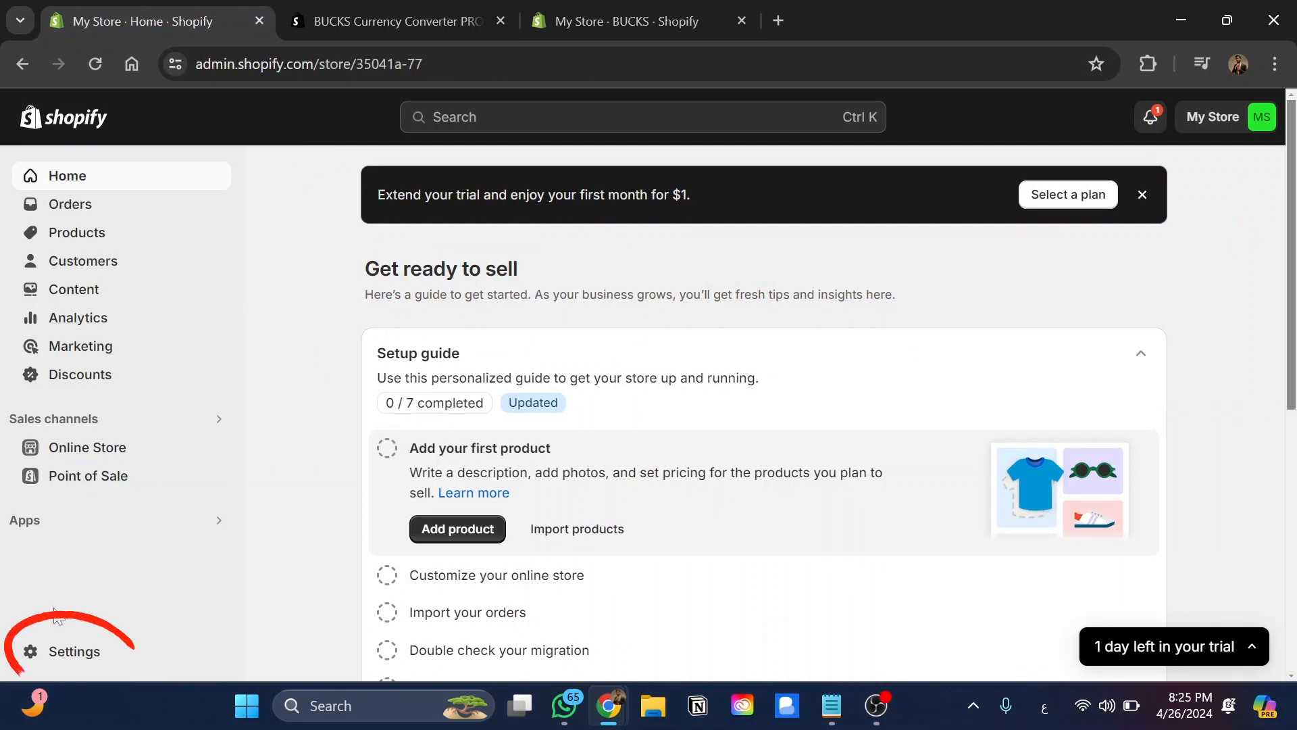
Open Change currency formatting for the EGP store currency in General settings.
left_click(75, 652)
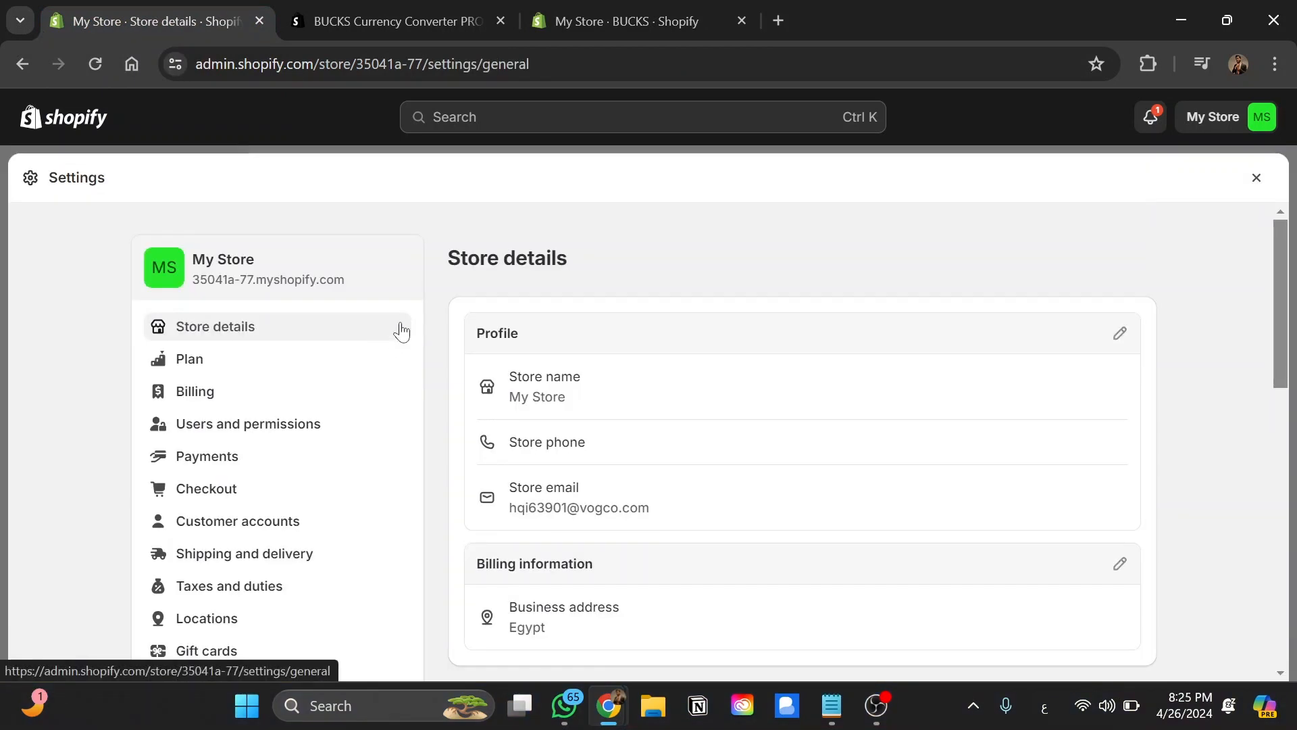
scroll("down", 3)
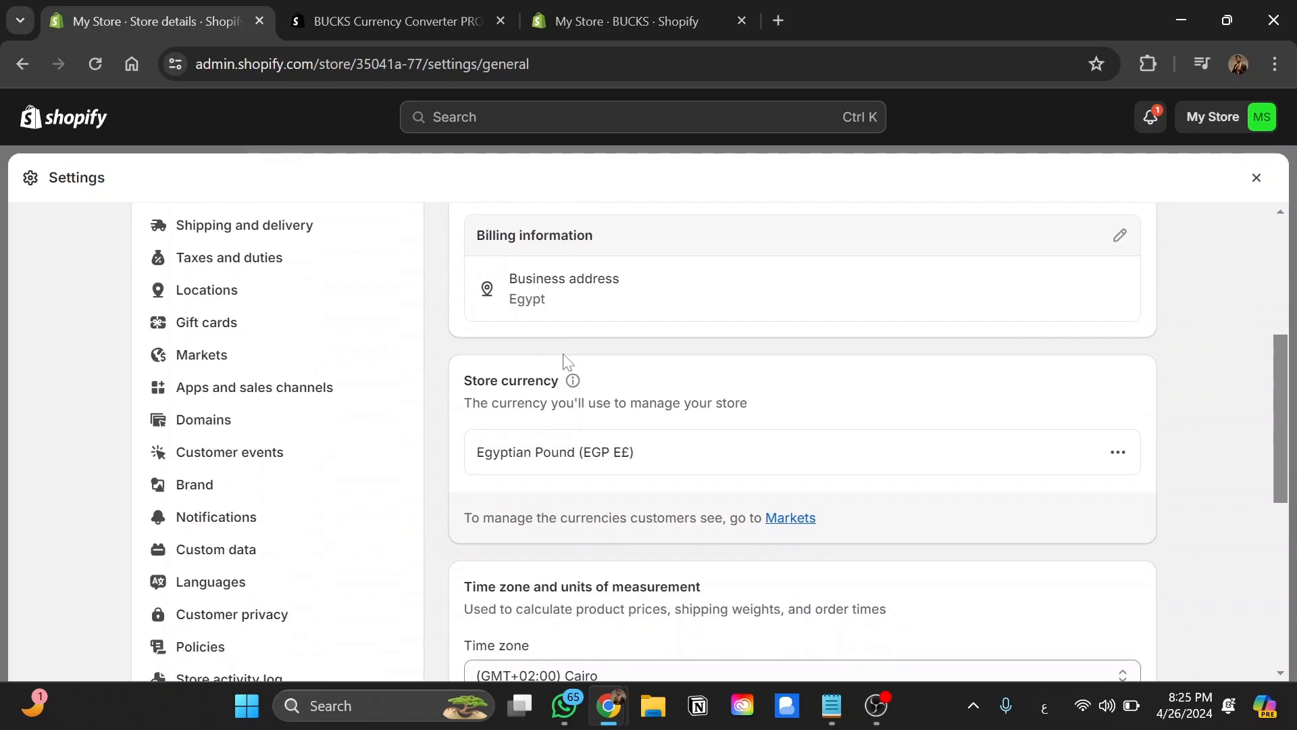
scroll("down", 3)
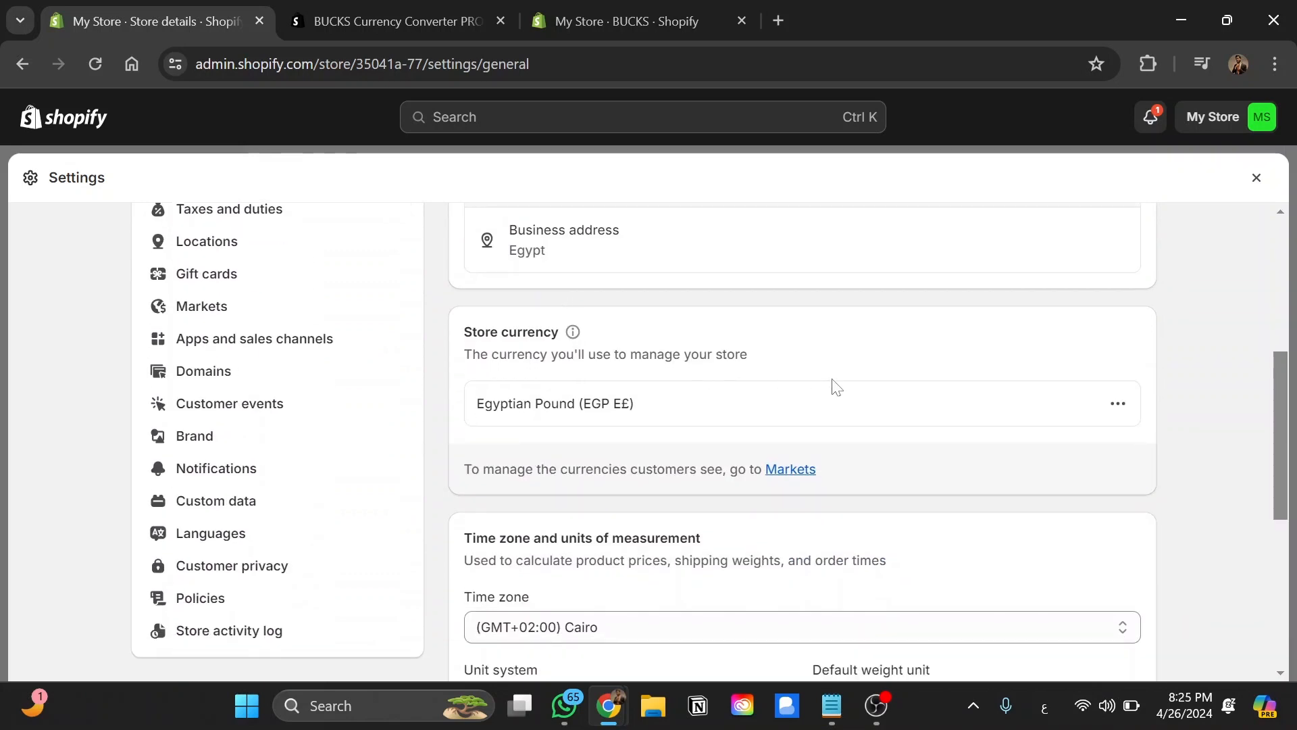
left_click(1117, 403)
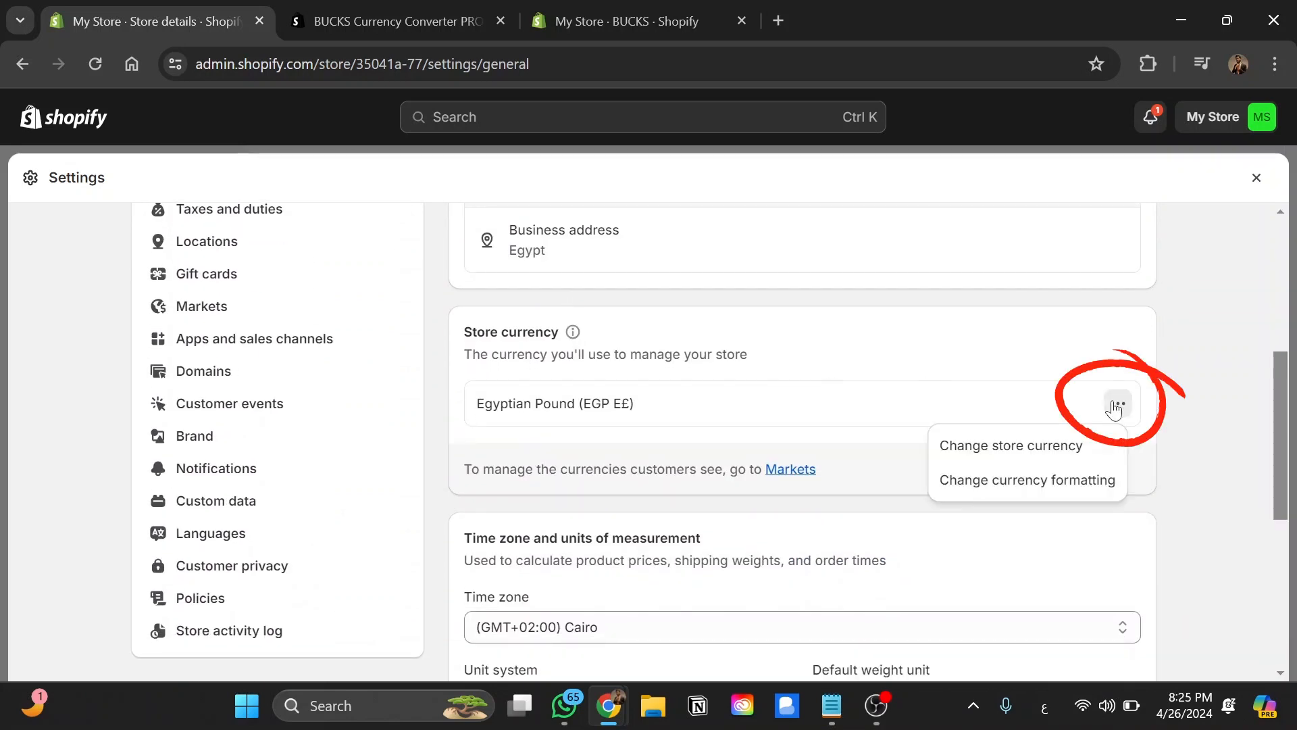
scroll("down", 3)
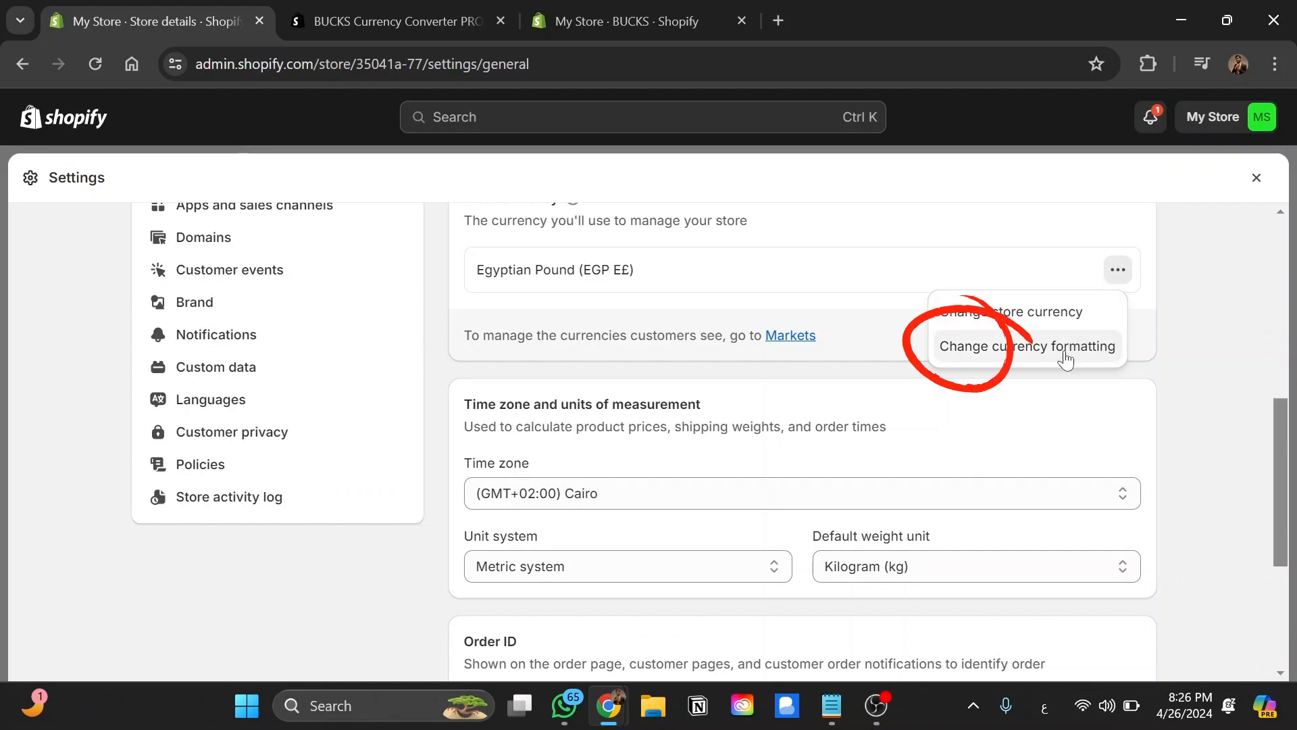
left_click(1026, 345)
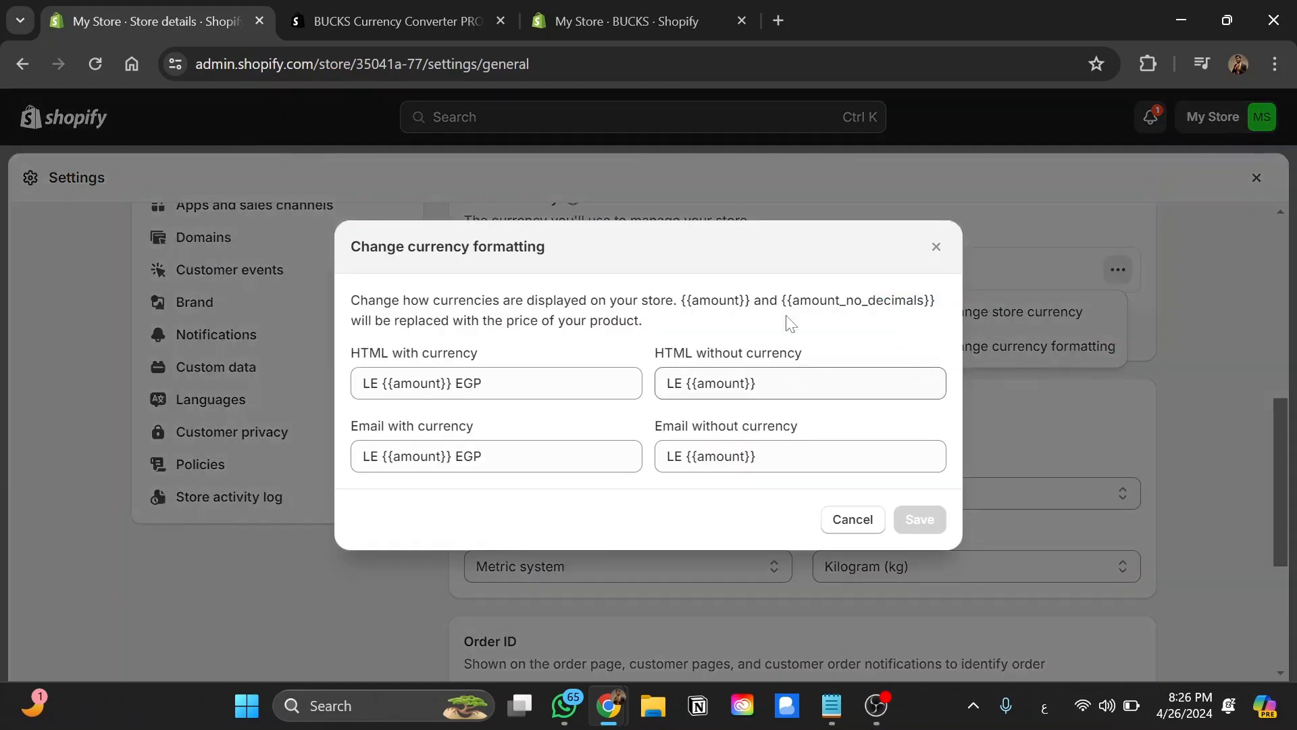
Set HTML money formats to '<span class=money>LE {{amount}}</span>' versions and save.
left_click(620, 21)
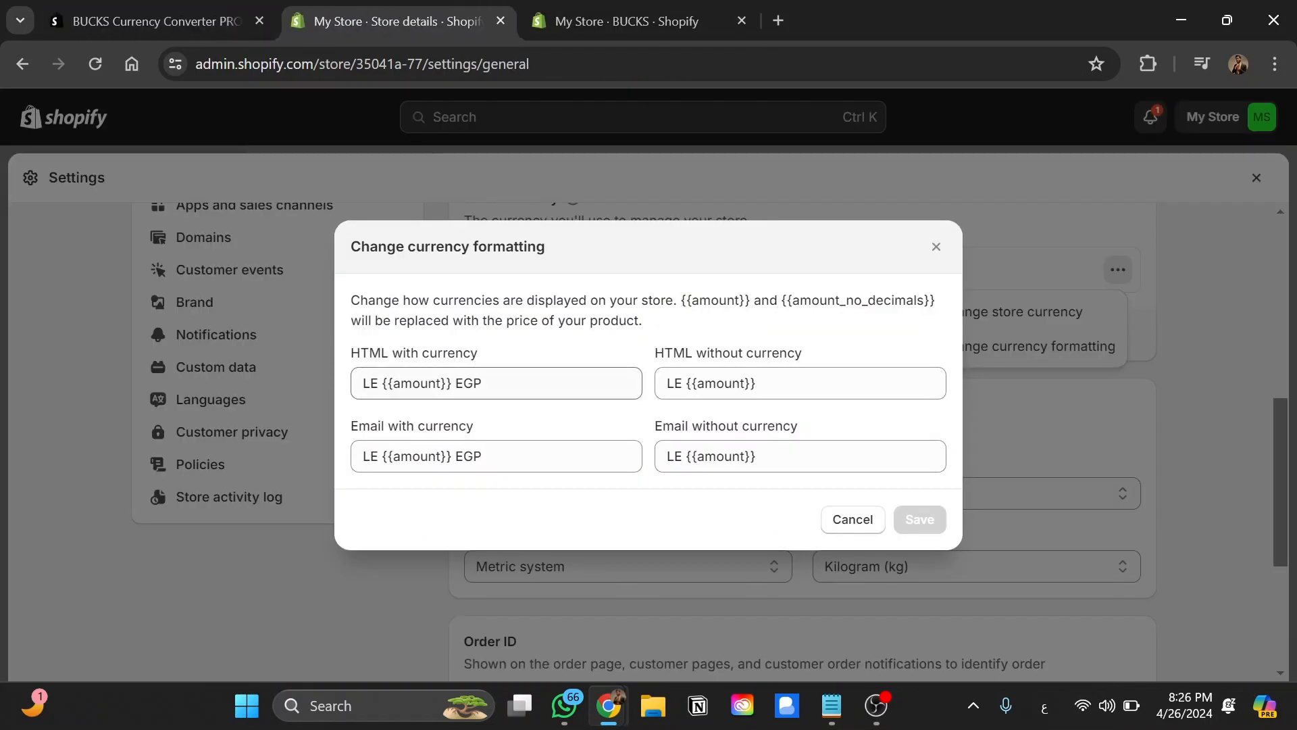
left_click(631, 21)
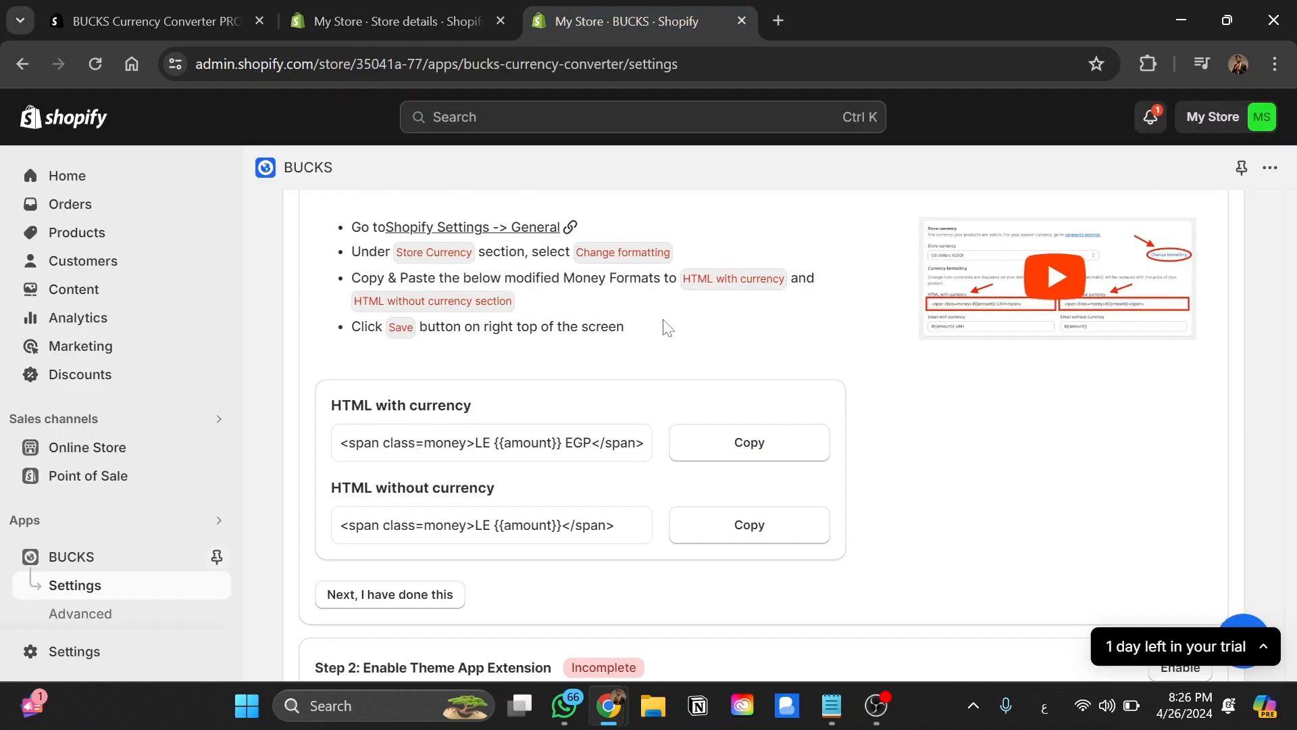
mouse_move(726, 523)
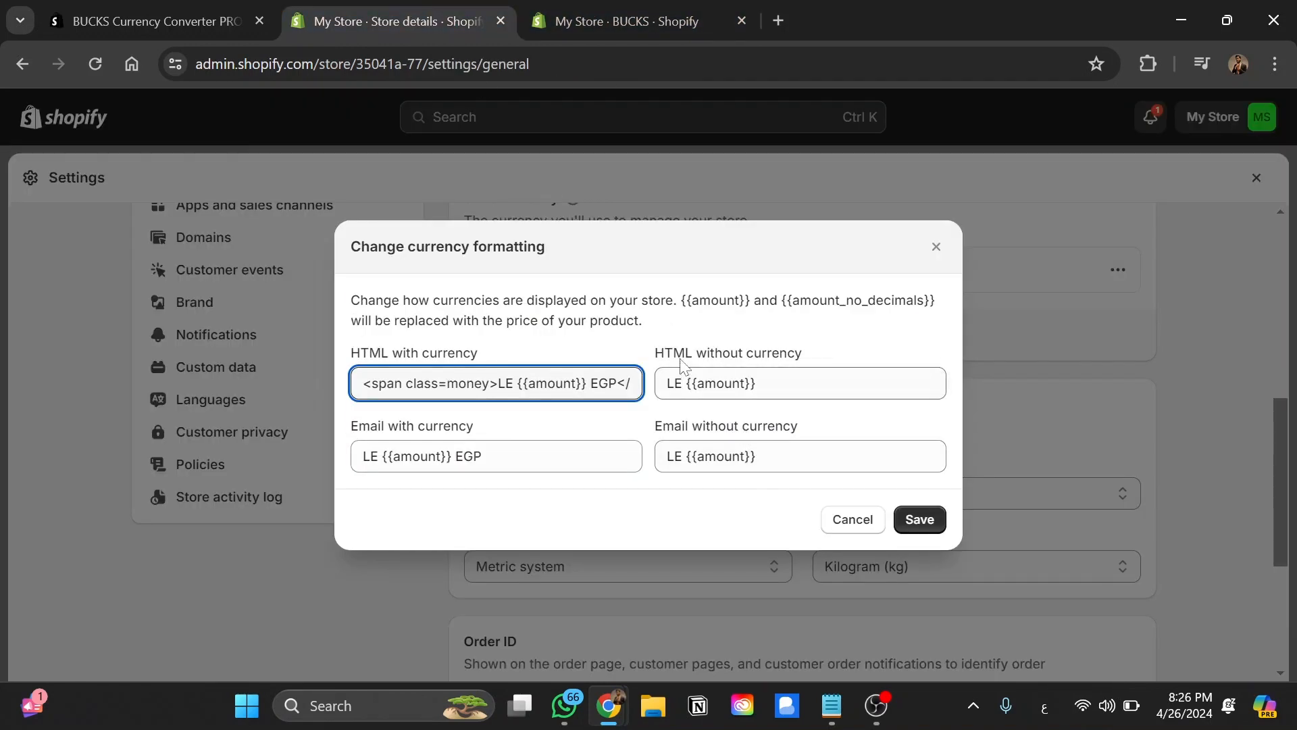
type("<span class=money>LE {{amount}}</span>")
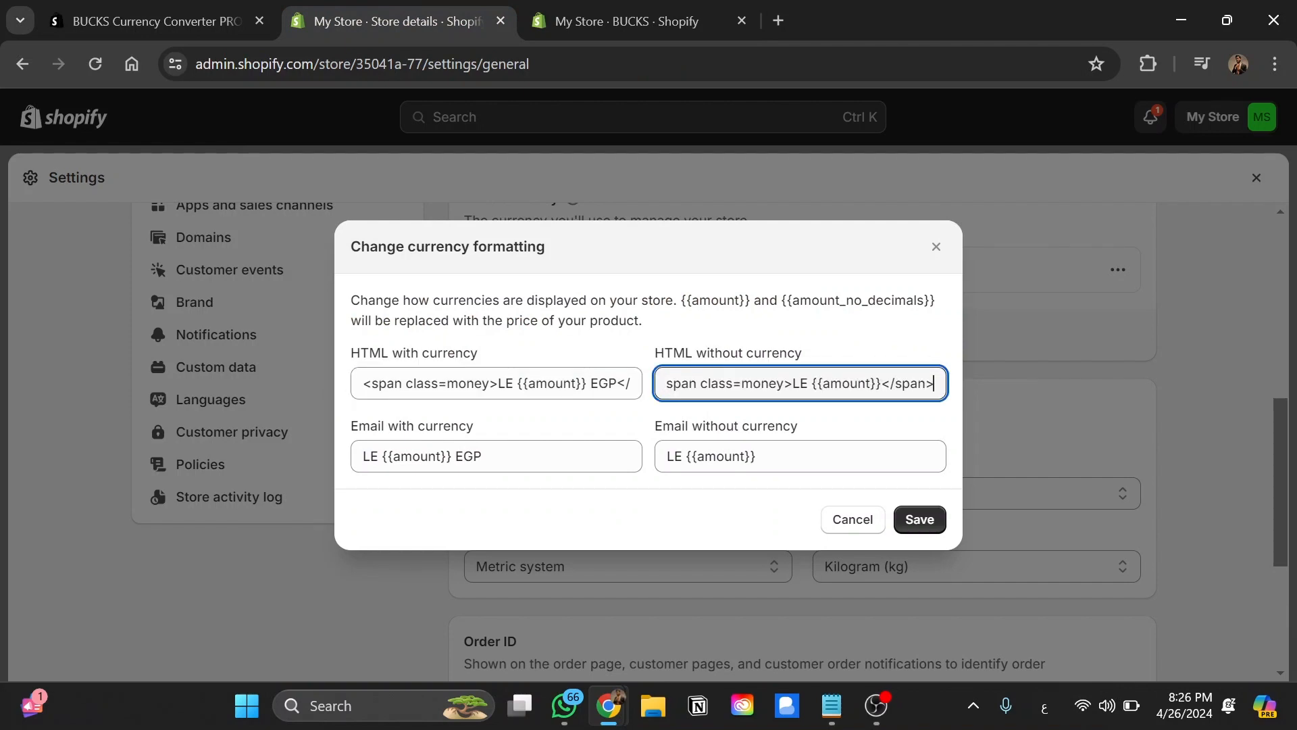
left_click(920, 518)
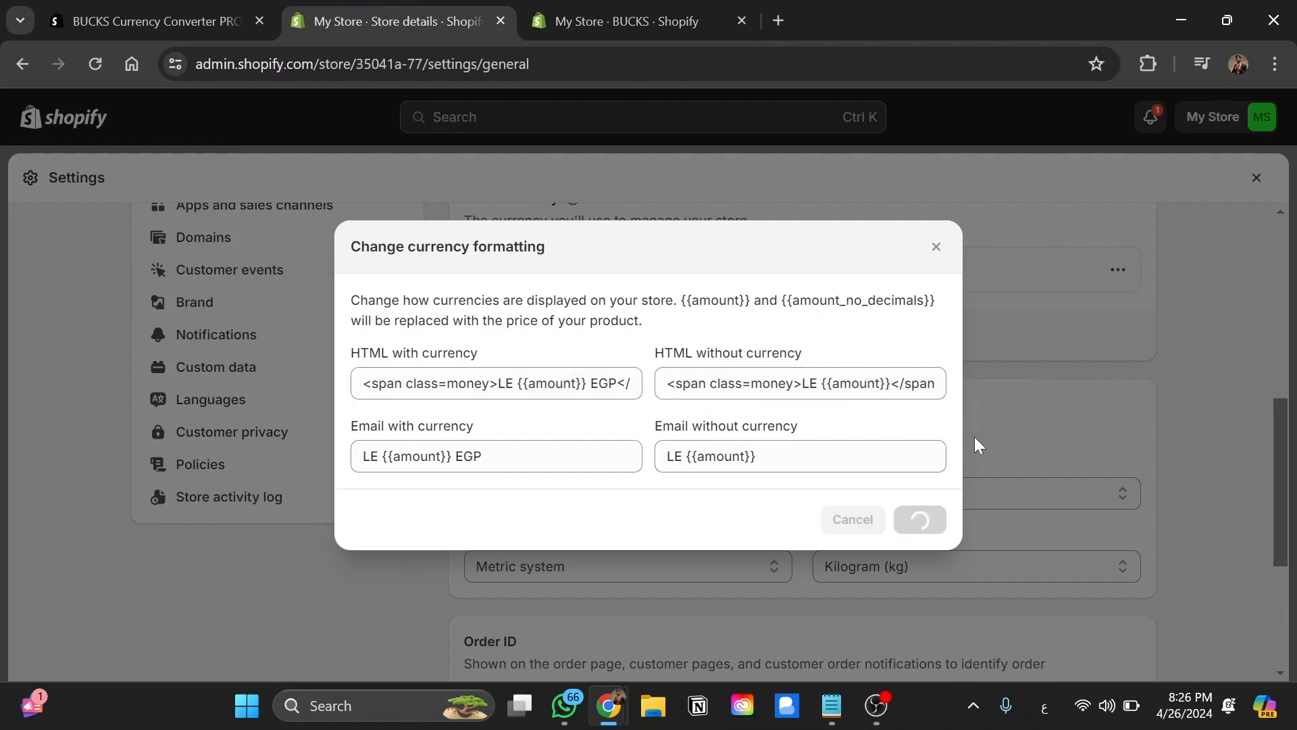
left_click(623, 22)
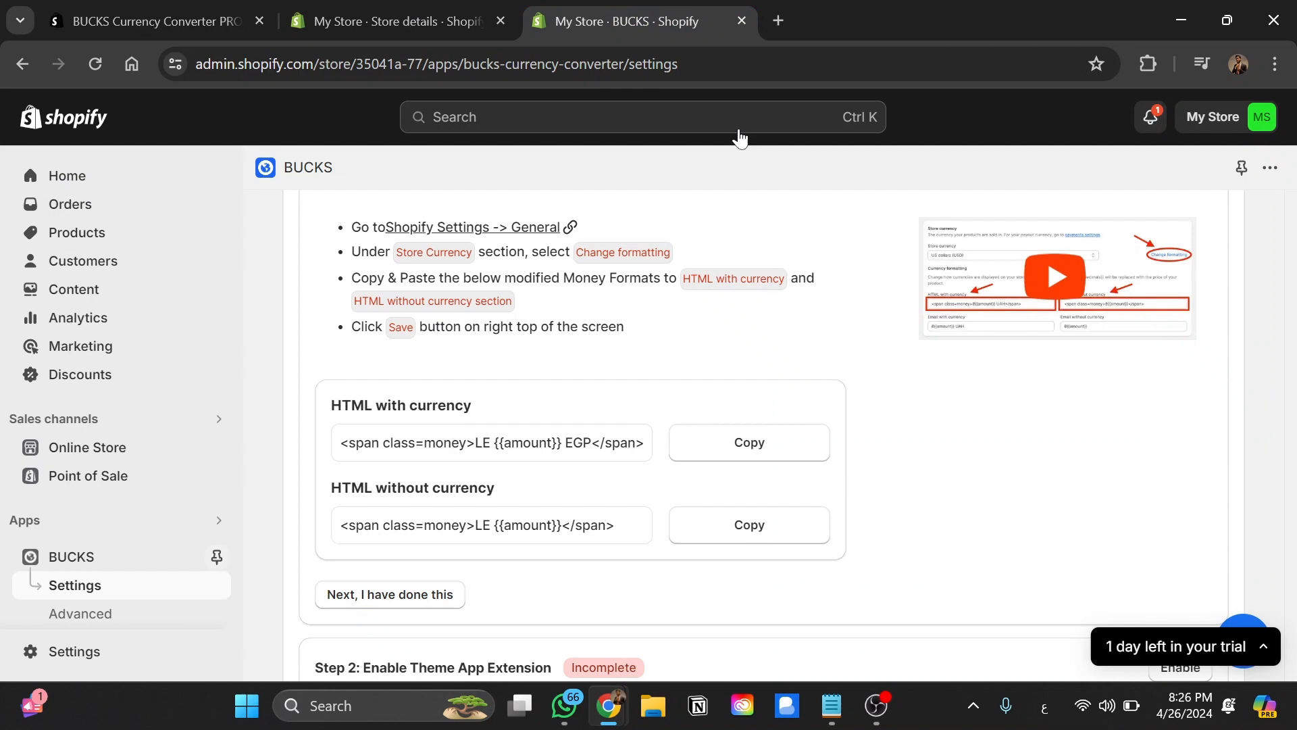
Open the Dawn theme's App embeds list from Step 2: Enable Theme App Extension.
scroll("down", 3)
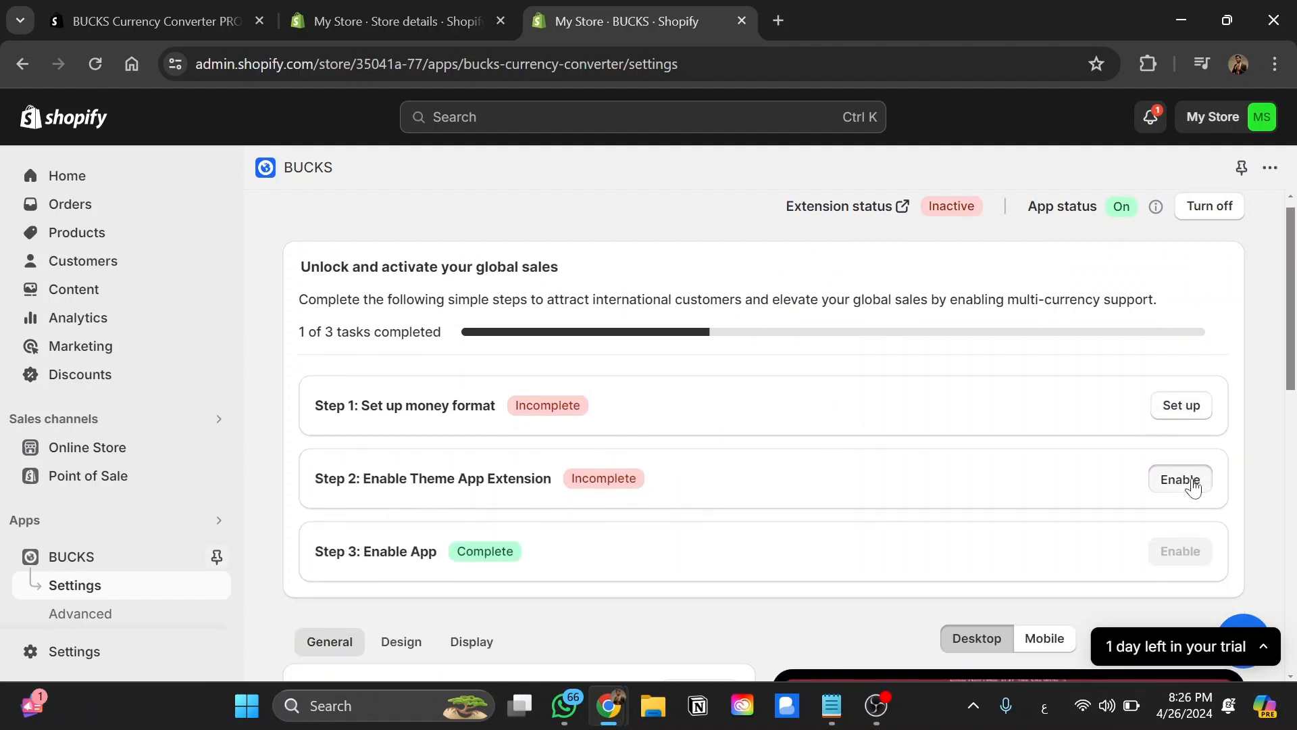
left_click(1181, 480)
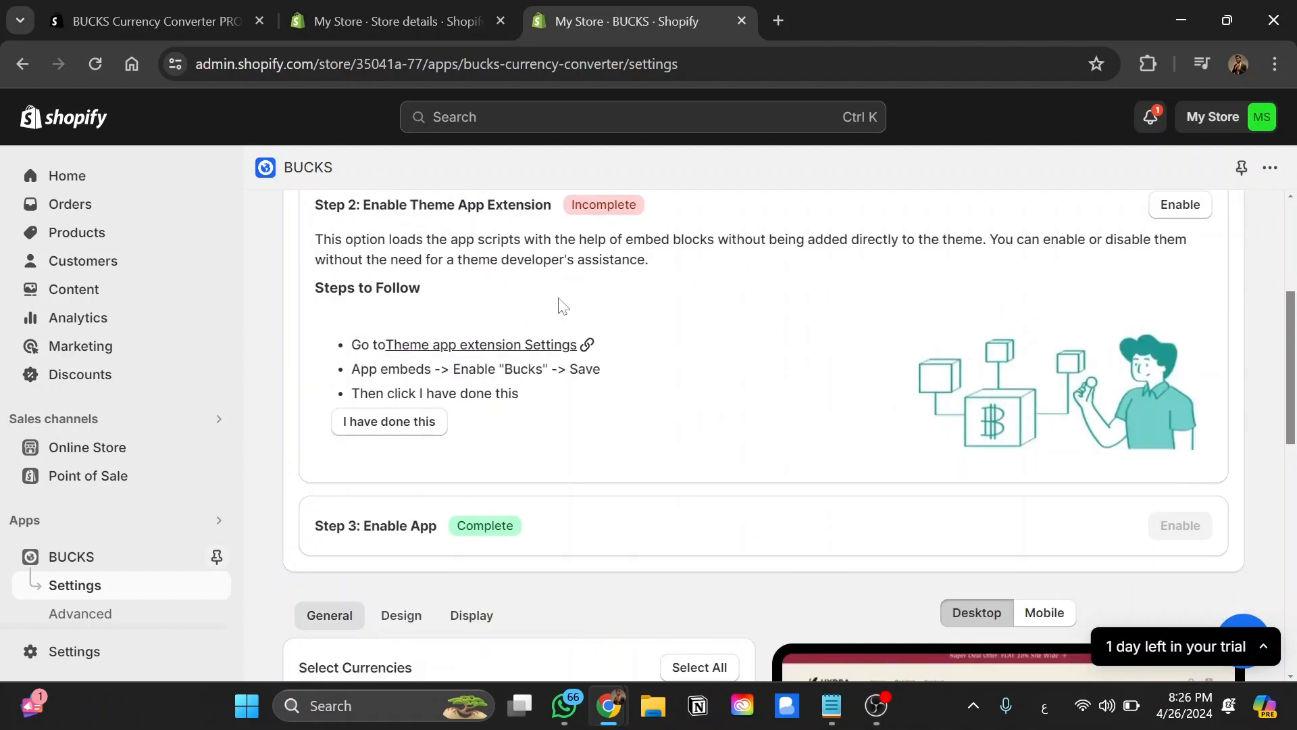
mouse_move(389, 354)
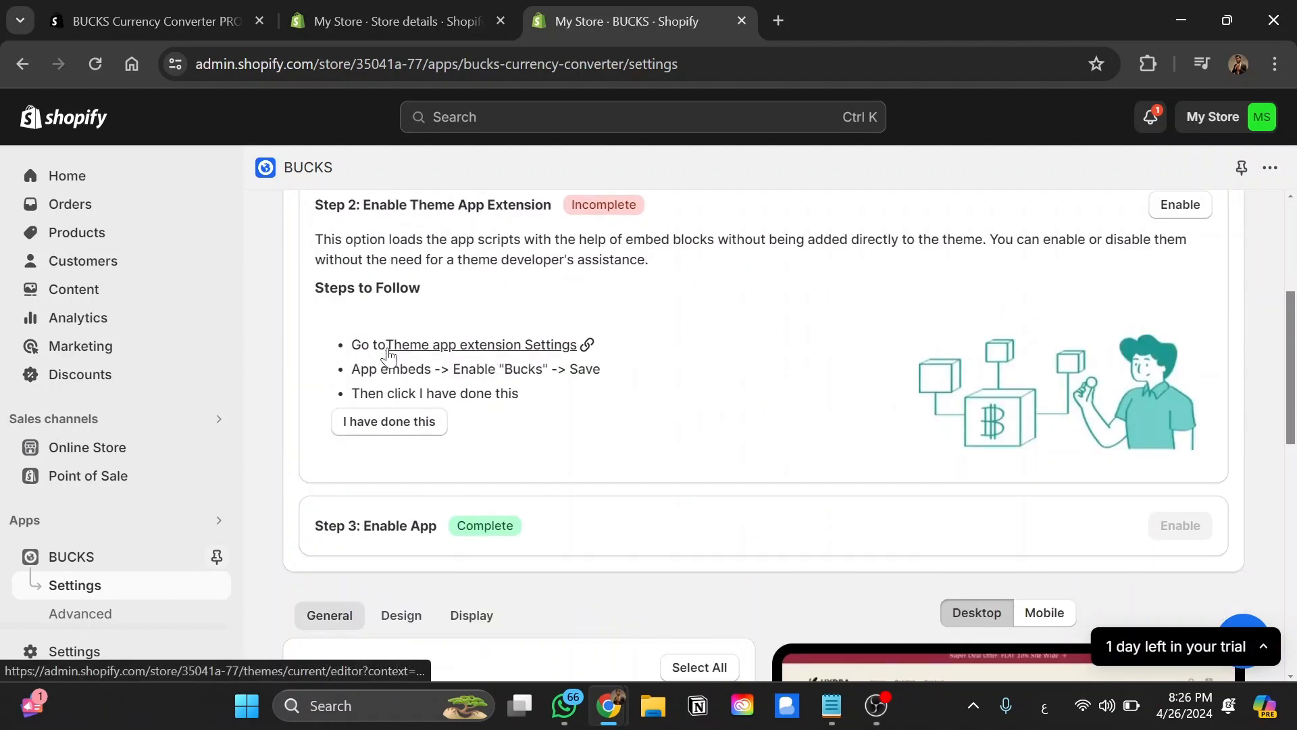
left_click(477, 345)
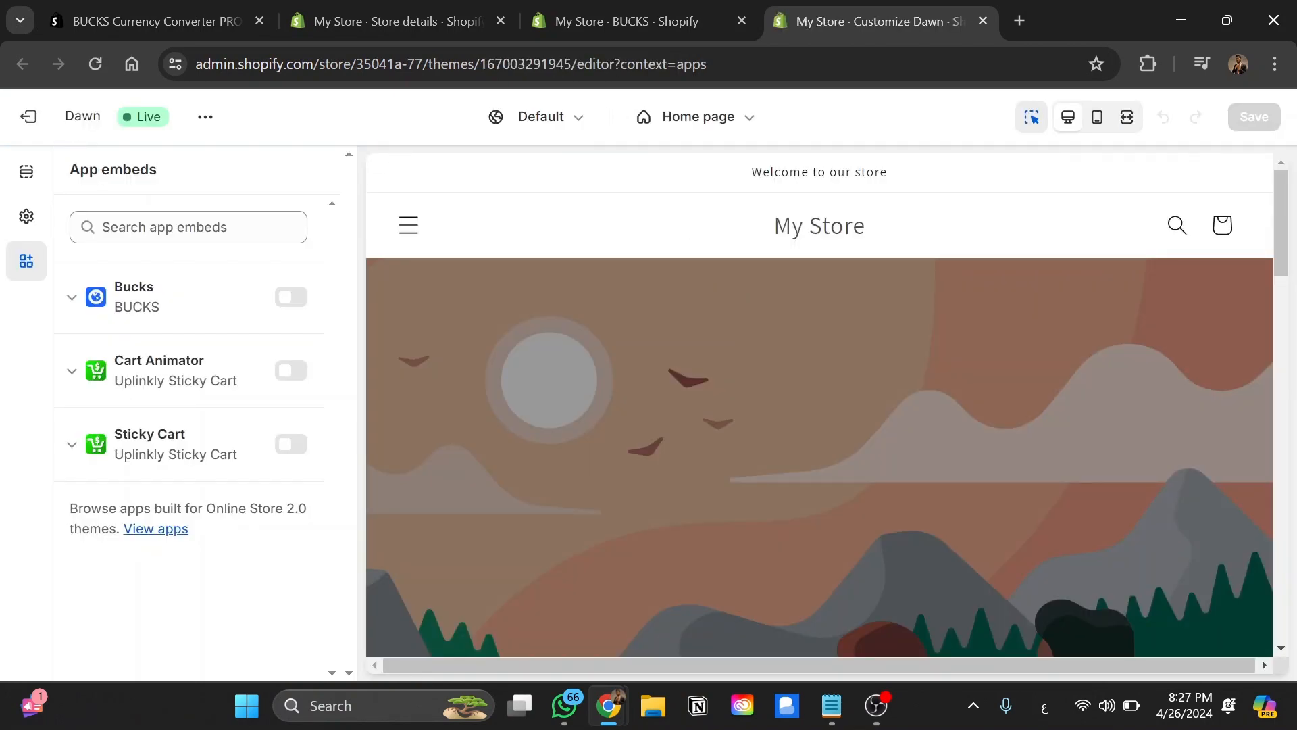
Switch the Bucks app embed on in the Dawn theme, save, and return to BUCKS.
left_click(291, 297)
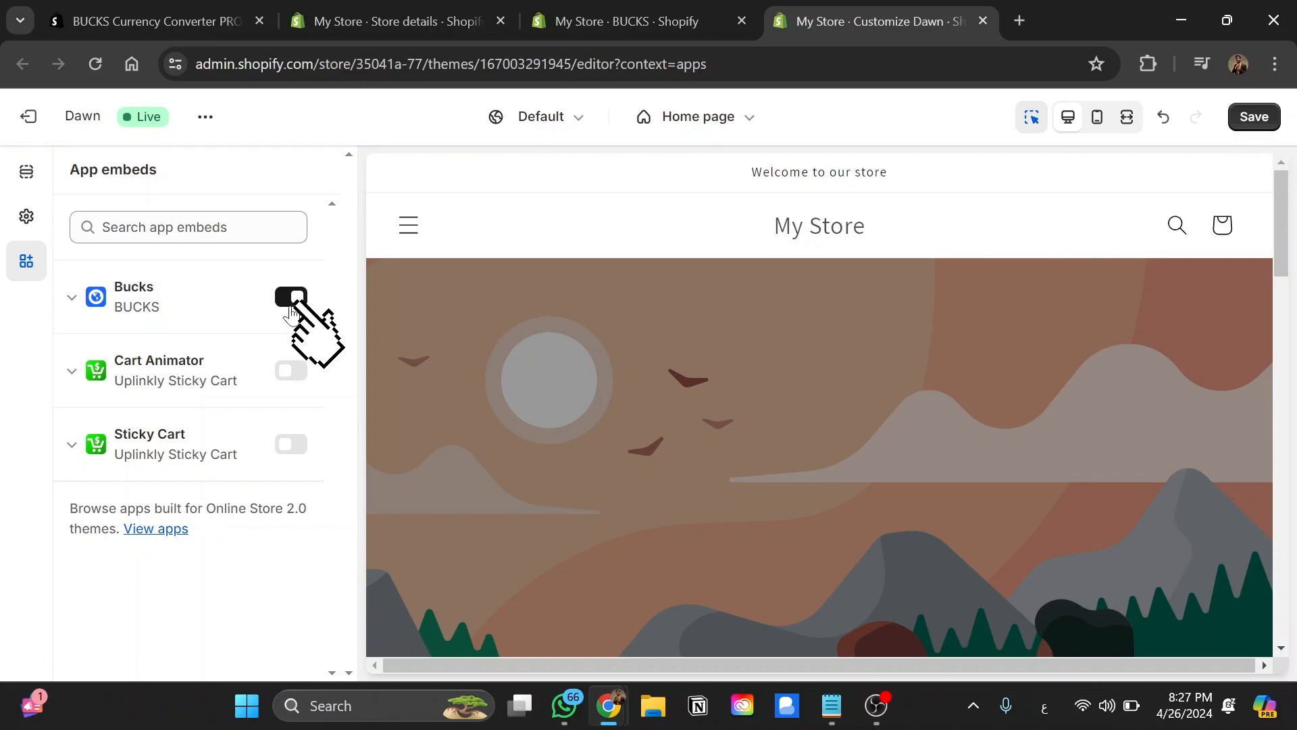
left_click(290, 296)
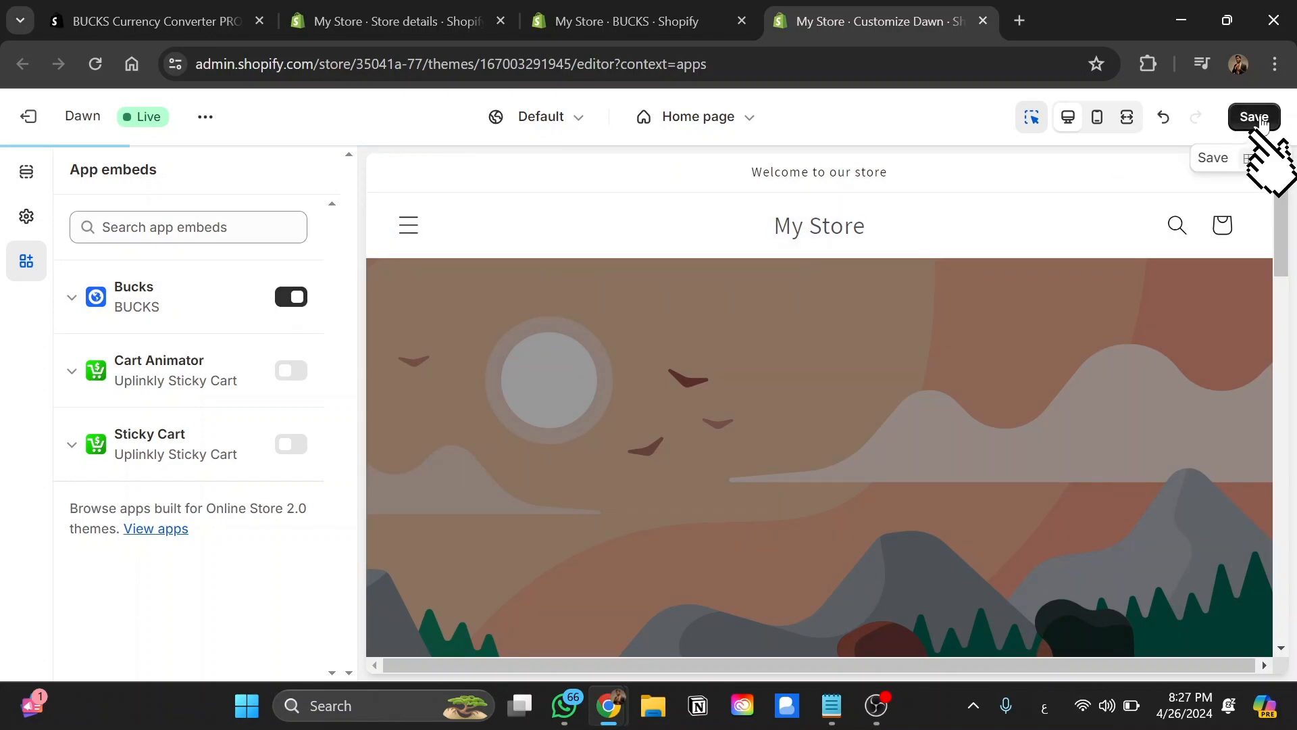
left_click(1254, 116)
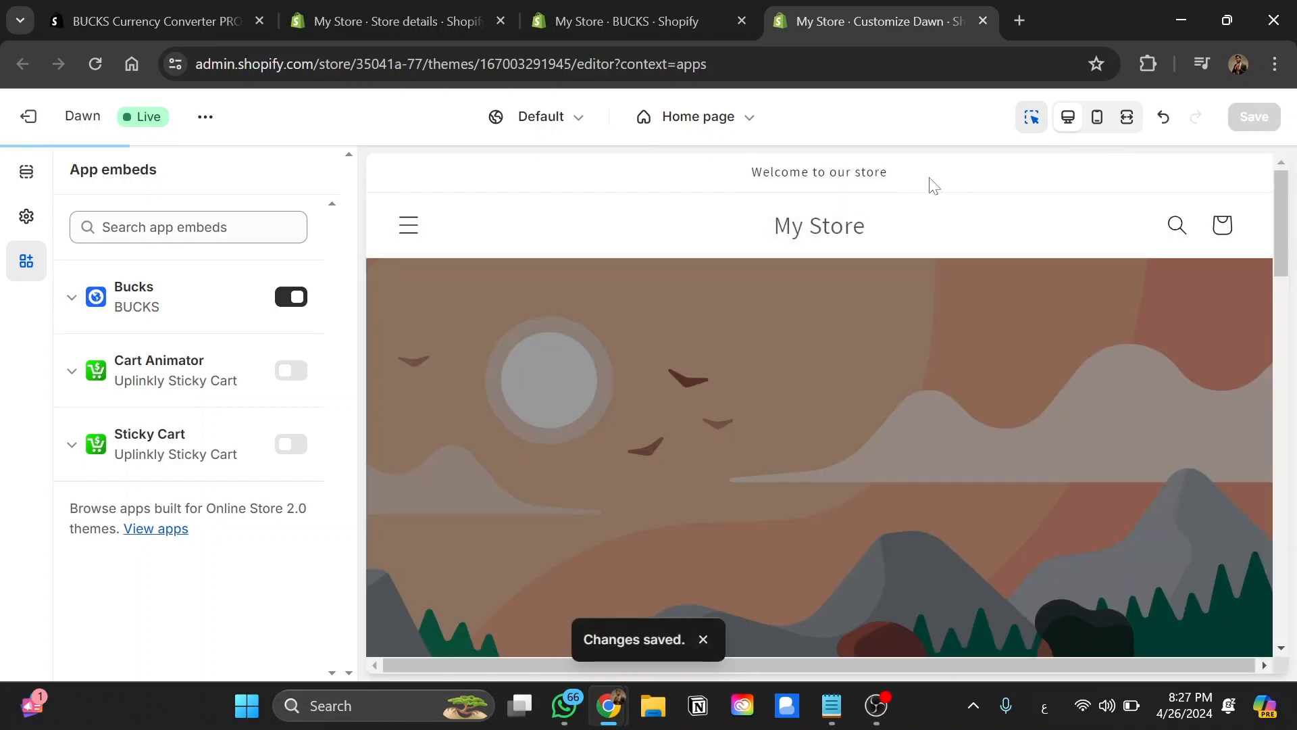
left_click(629, 21)
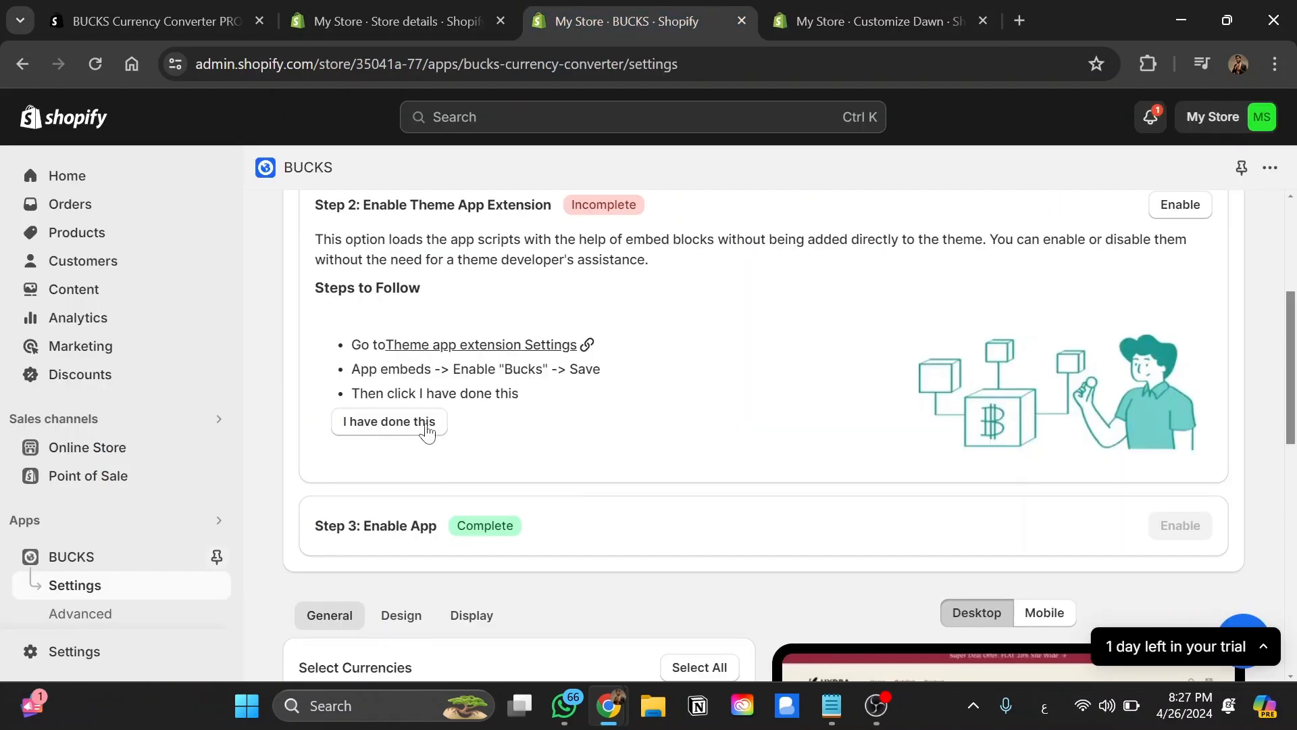
Confirm the theme app extension and money format steps as done.
left_click(388, 421)
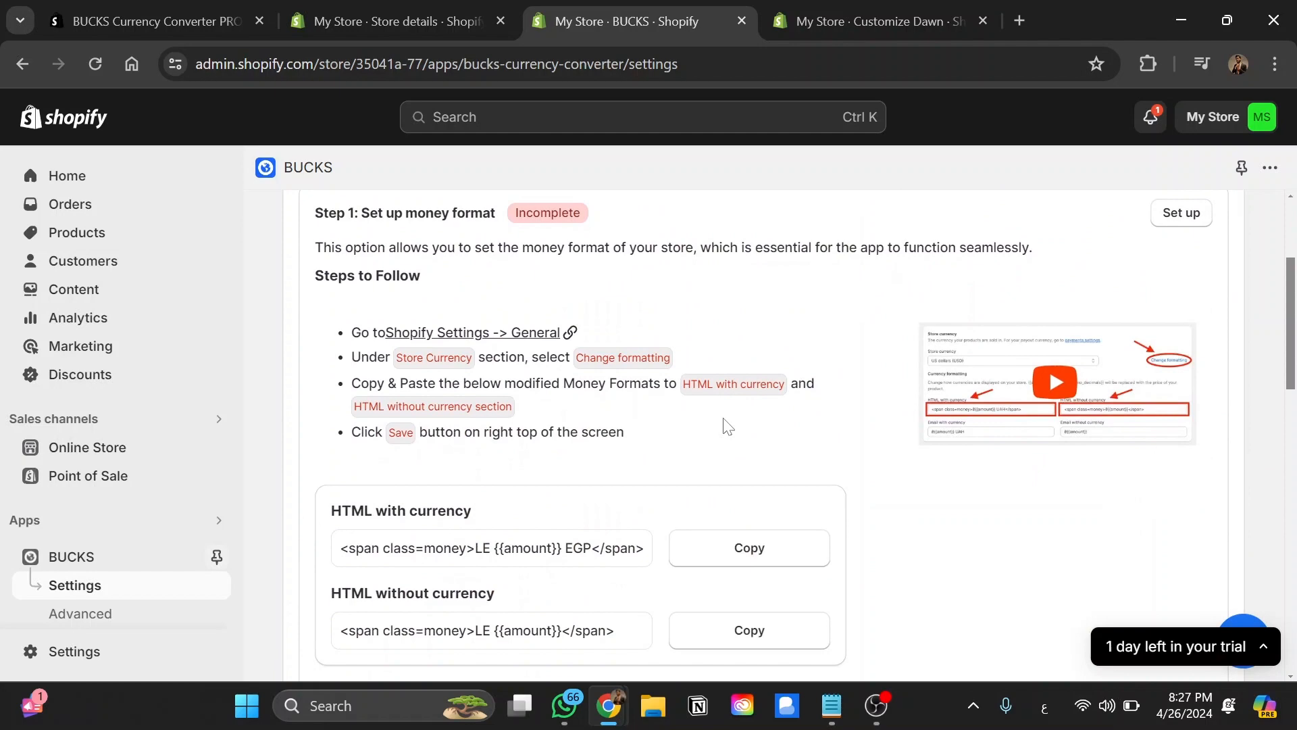
scroll("down", 3)
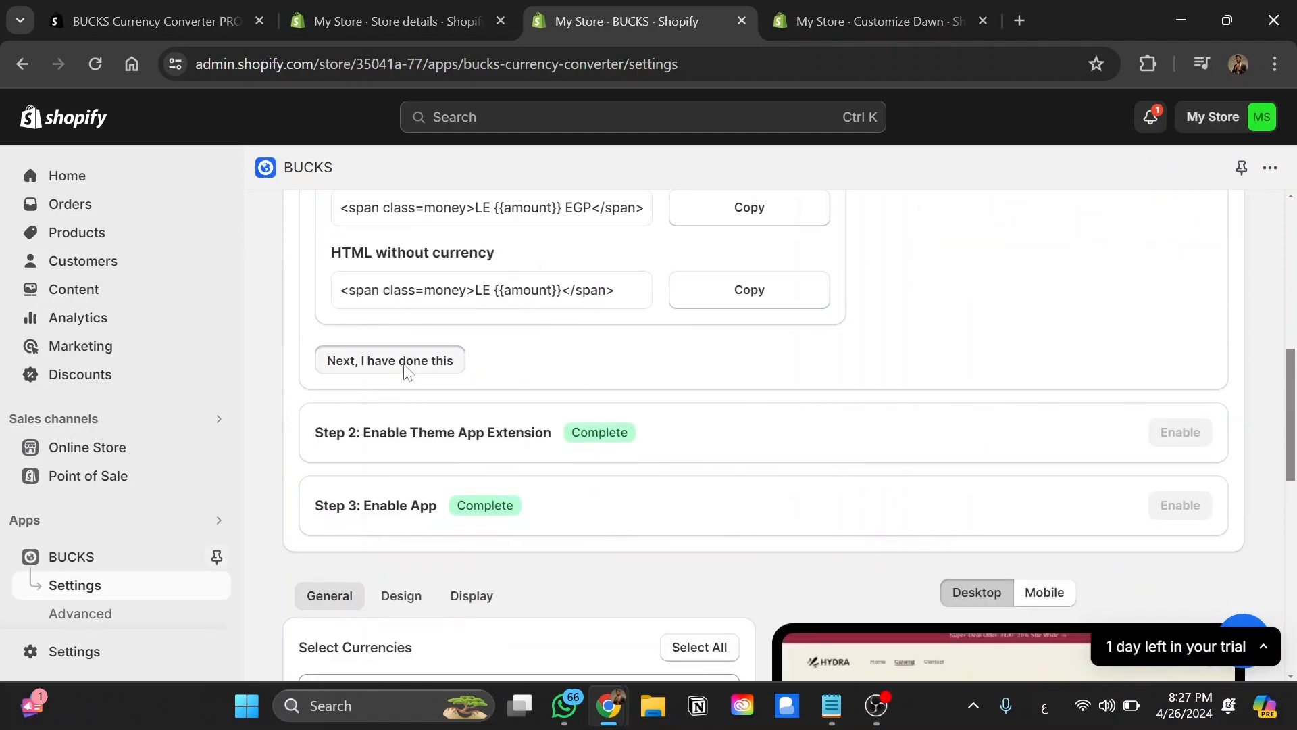
left_click(389, 361)
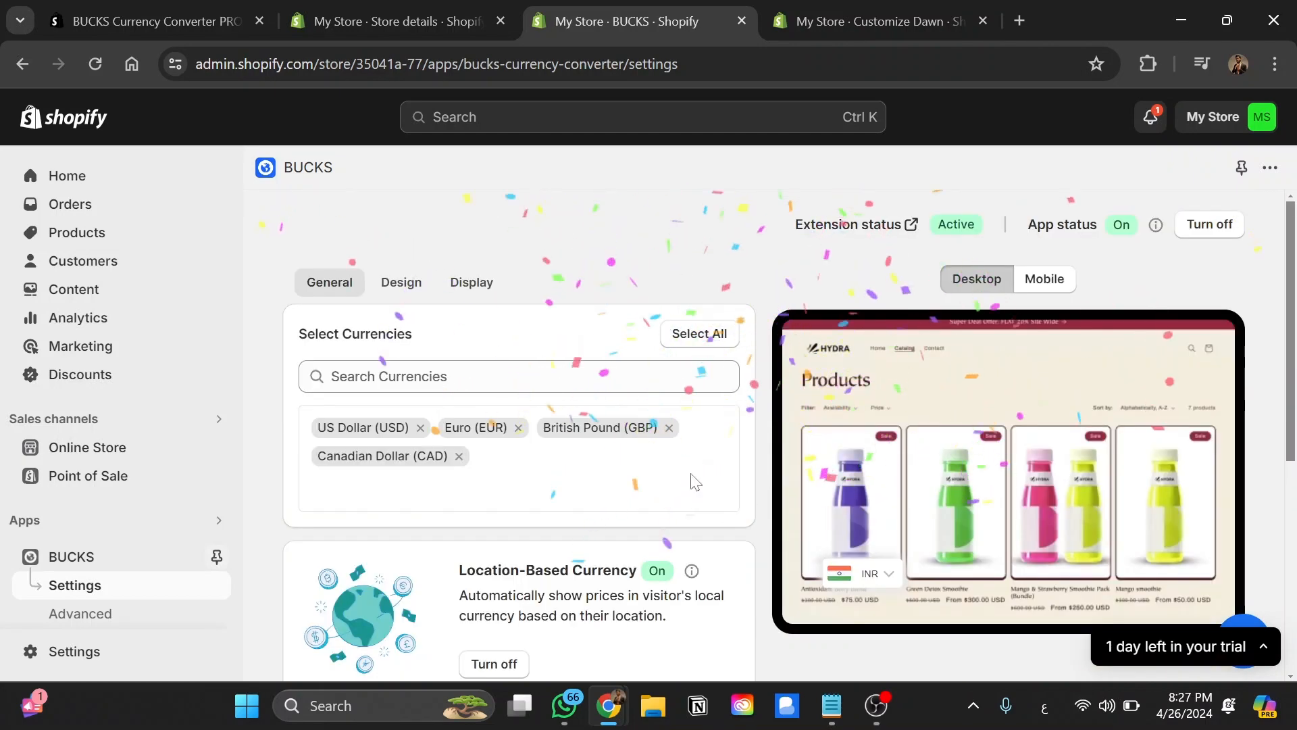
scroll("down", 3)
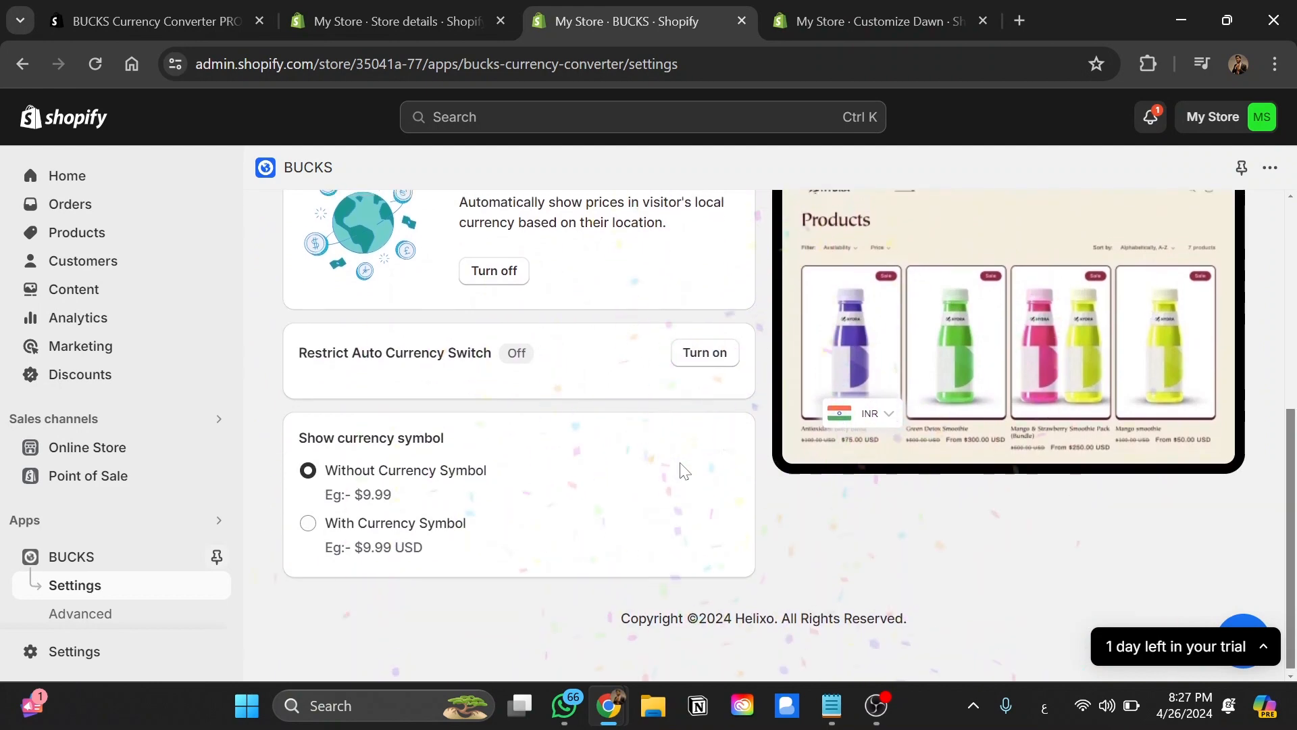